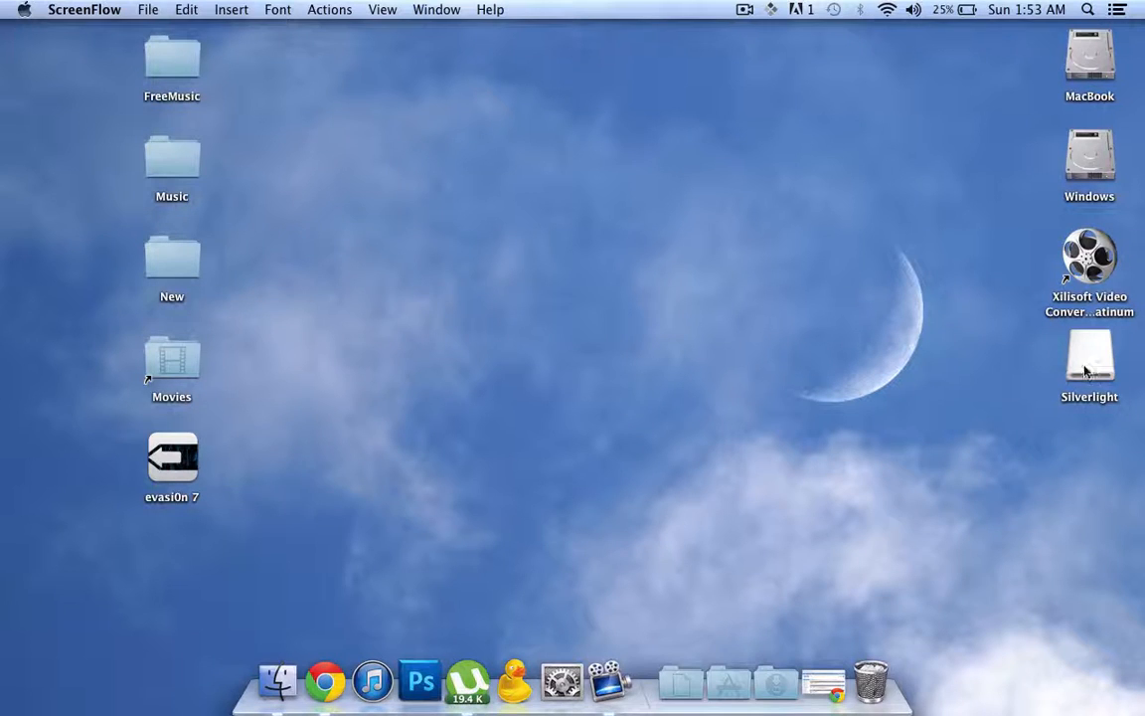
Scroll through the Knowledge Base FTP upload article and bring up softwaredl.zzl.org in a new tab
{"action": "left_click", "coordinate": [1090, 362]}
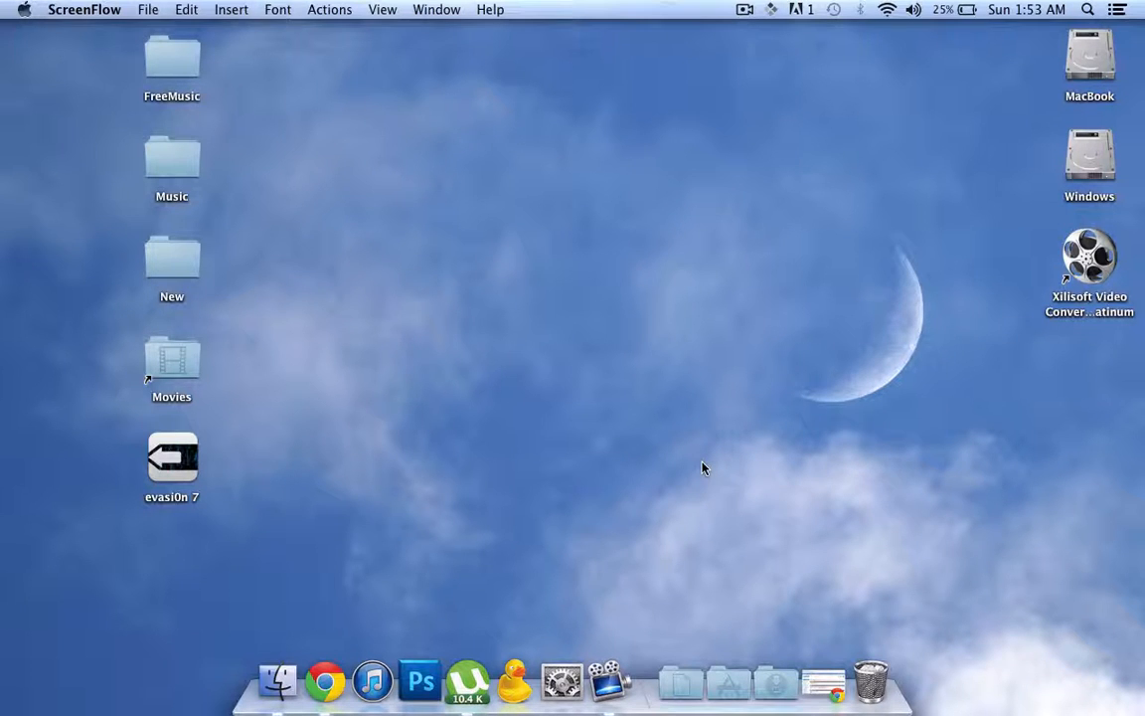
{"action": "mouse_move", "coordinate": [525, 513]}
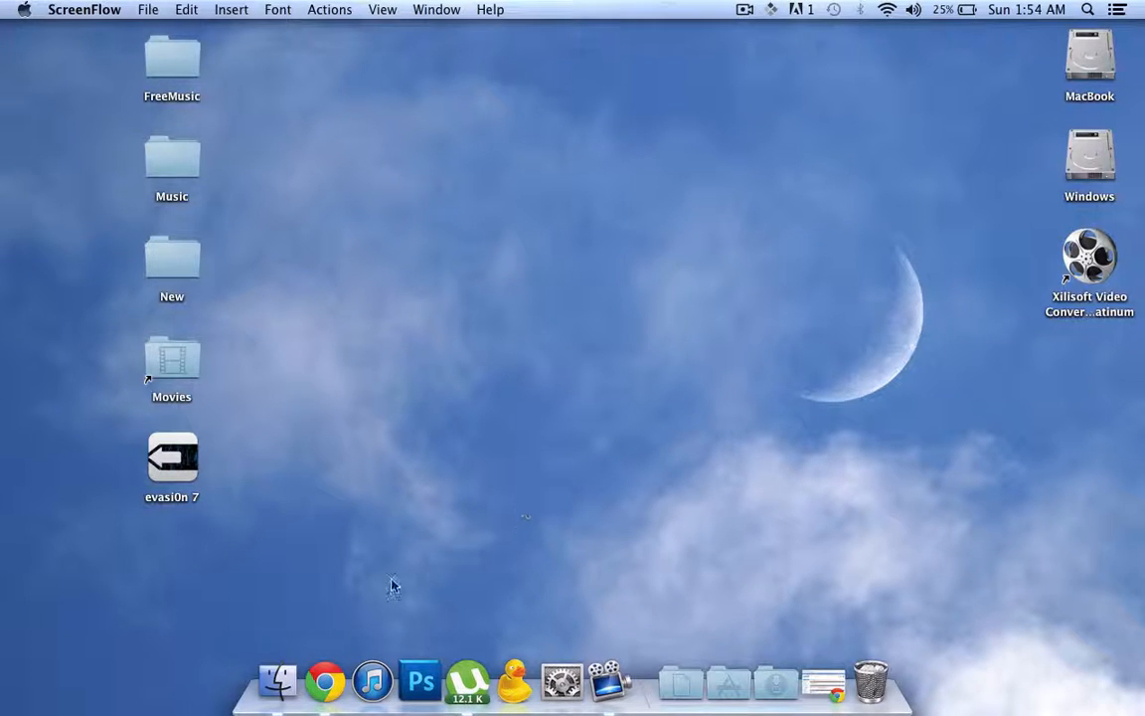
{"action": "left_click", "coordinate": [326, 680]}
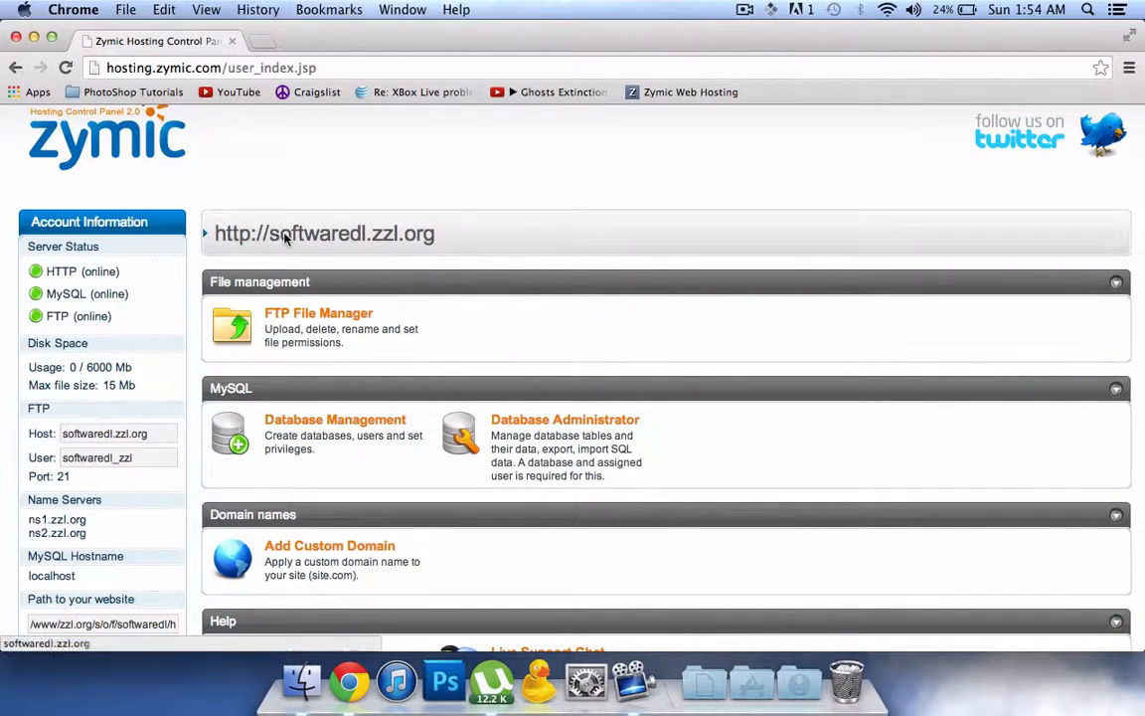
{"action": "mouse_move", "coordinate": [414, 243]}
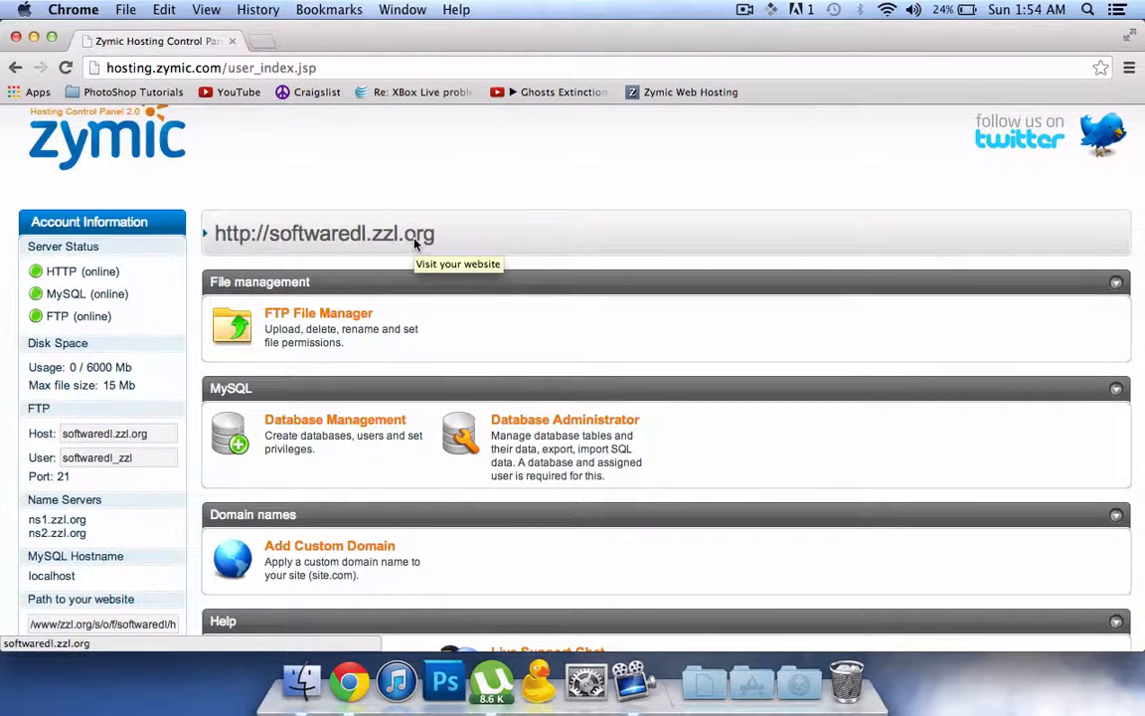
{"action": "mouse_move", "coordinate": [445, 246]}
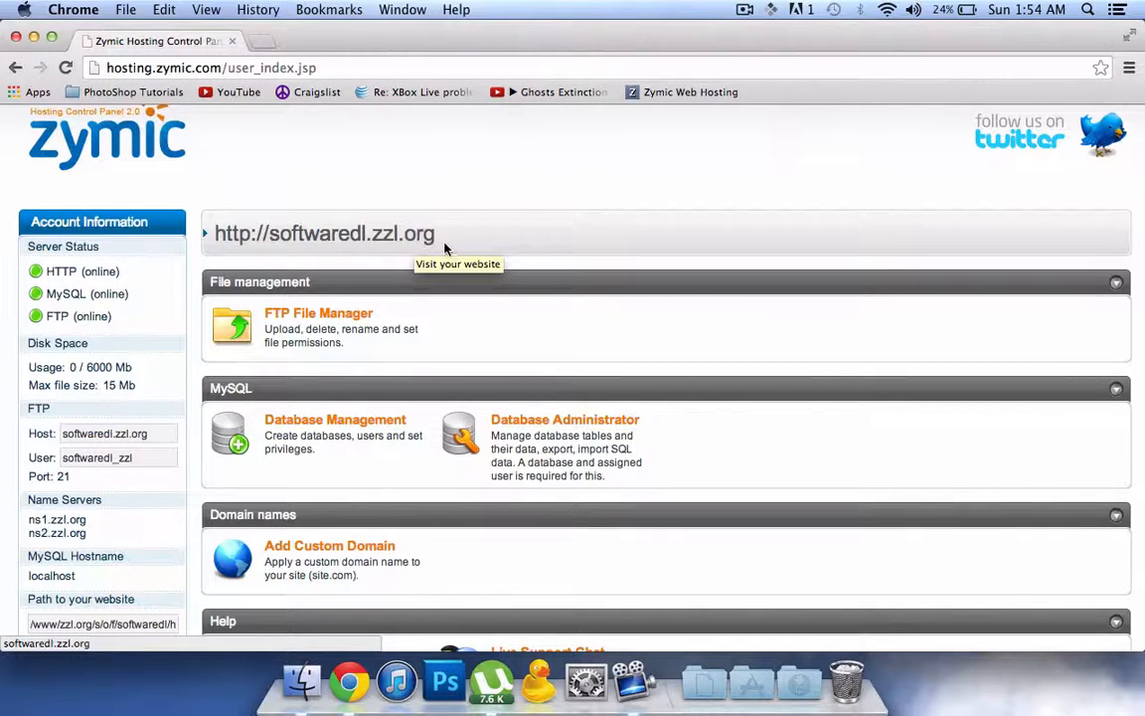
{"action": "scroll", "scroll_direction": "down", "scroll_amount": 3}
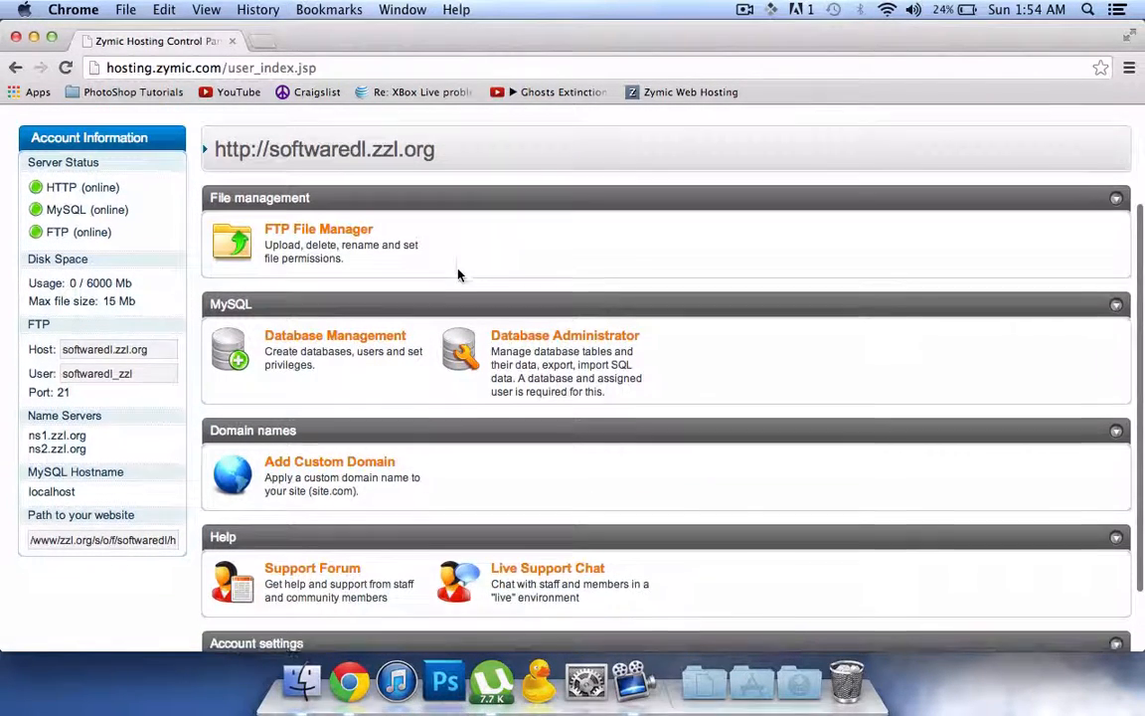
{"action": "scroll", "scroll_direction": "down", "scroll_amount": 3}
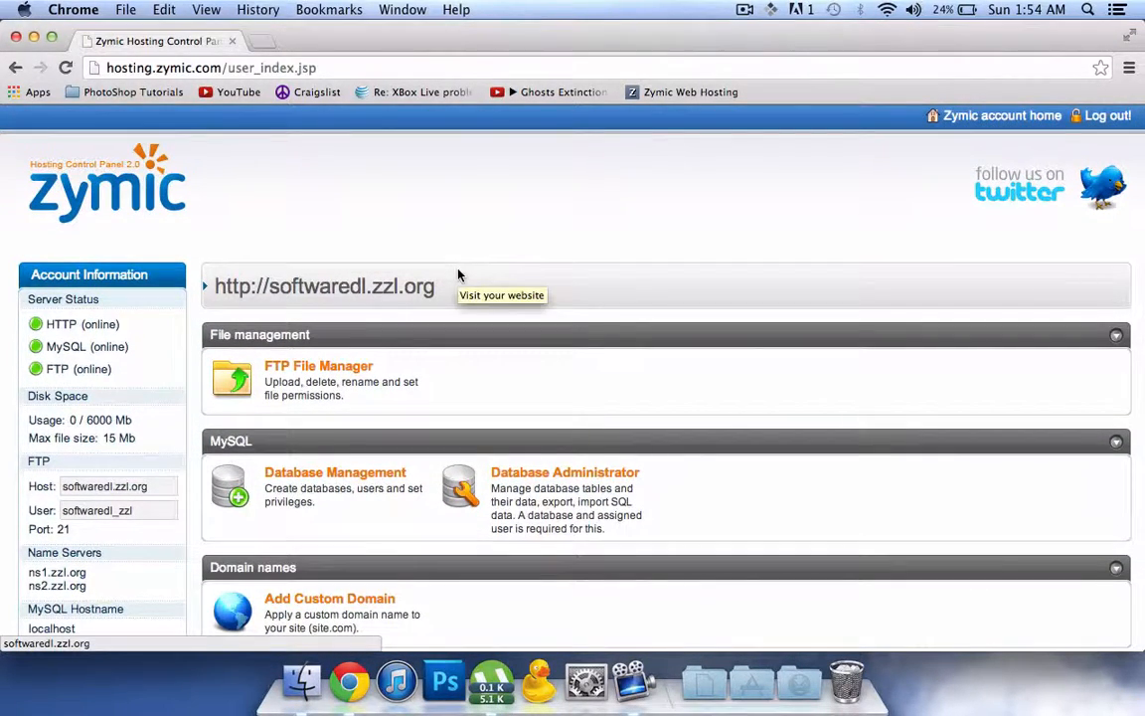
{"action": "scroll", "scroll_direction": "down", "scroll_amount": 3}
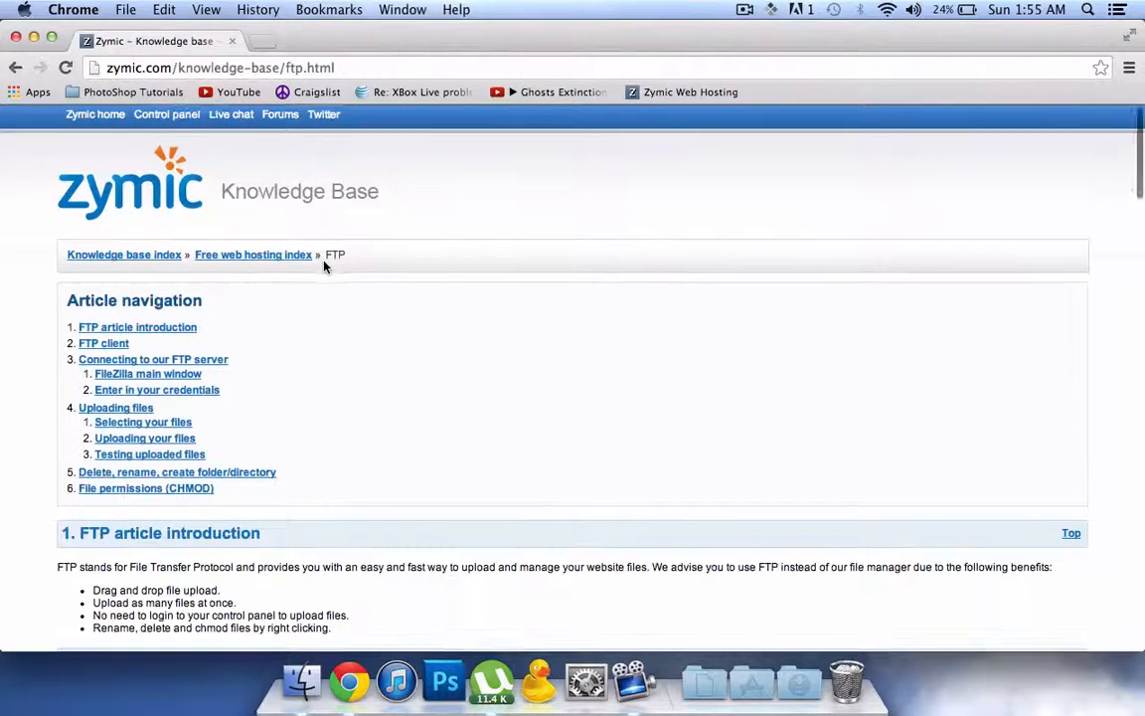
{"action": "scroll", "scroll_direction": "down", "scroll_amount": 3}
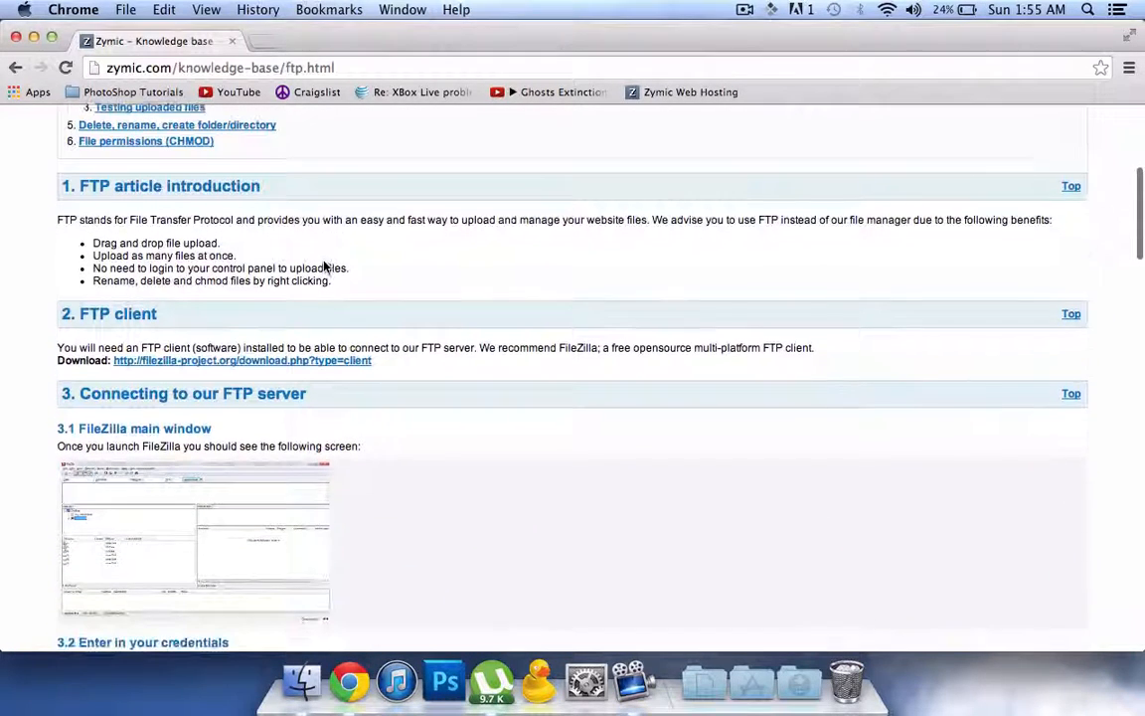
{"action": "scroll", "scroll_direction": "down", "scroll_amount": 3}
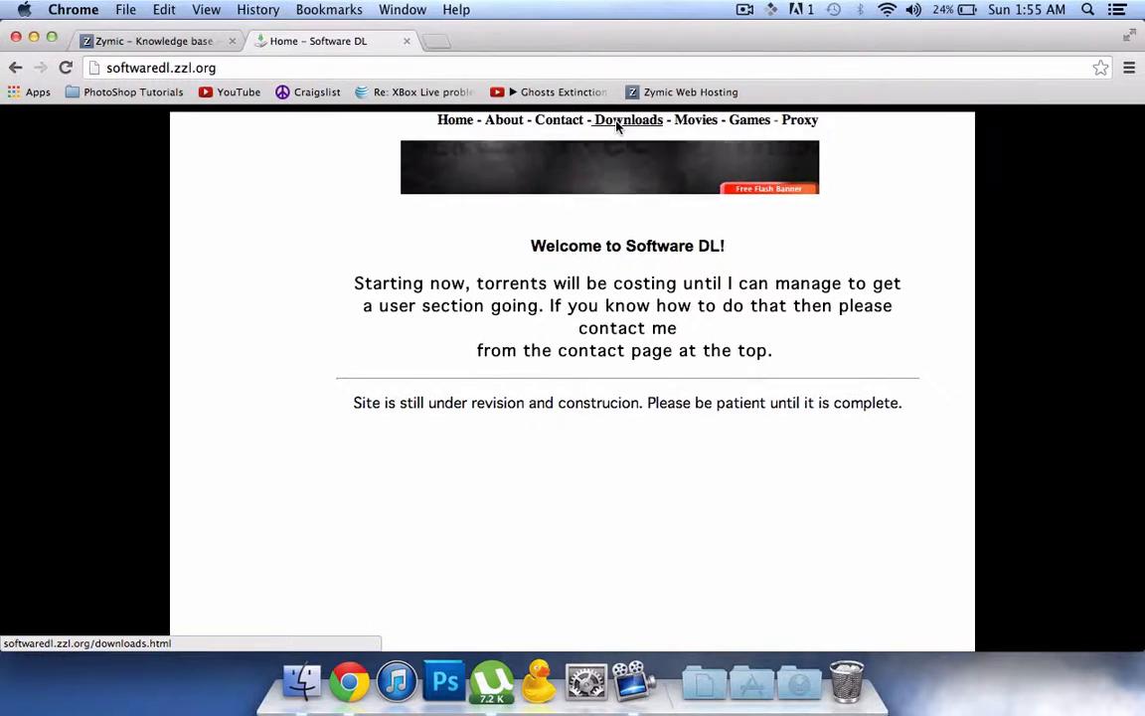
Go to the Downloads page, start the CyberDuck for Mac zip download and cancel the duplicate
{"action": "left_click", "coordinate": [628, 119]}
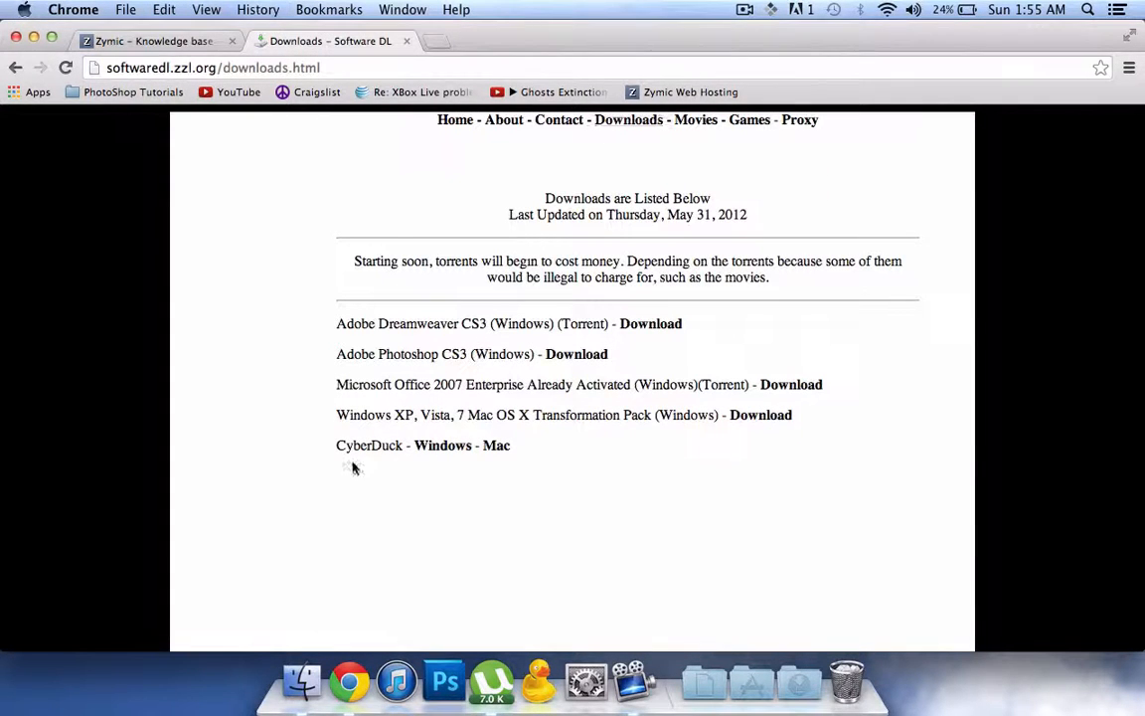
{"action": "left_click", "coordinate": [441, 446]}
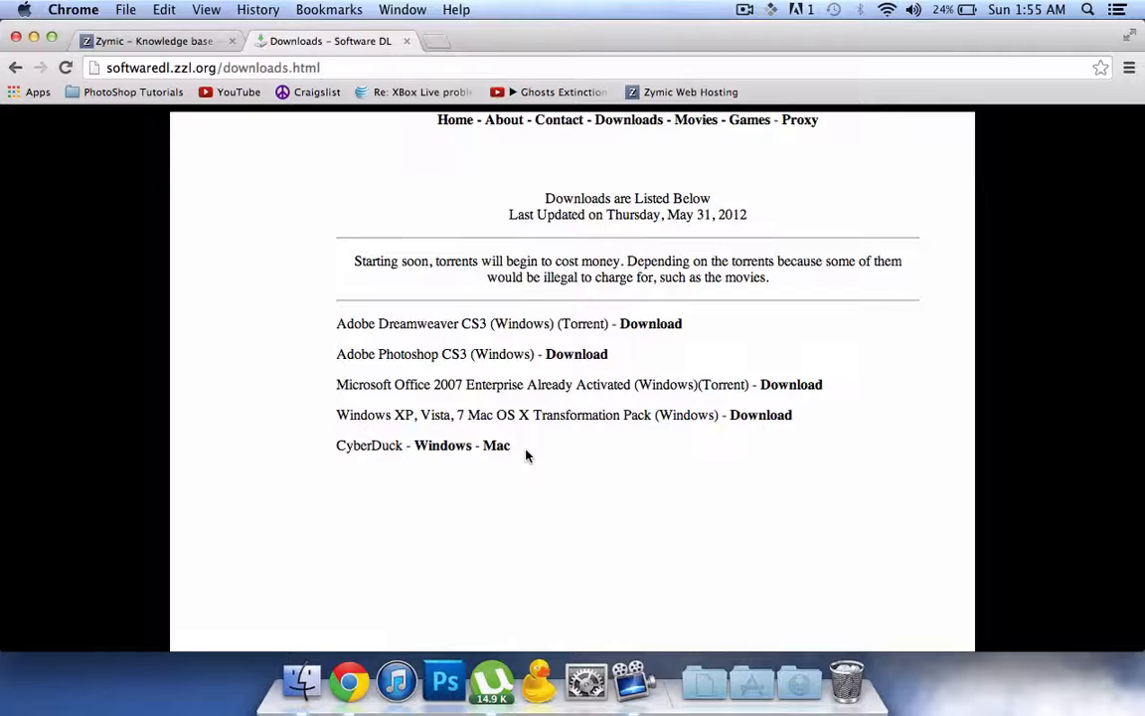
{"action": "left_click", "coordinate": [497, 446]}
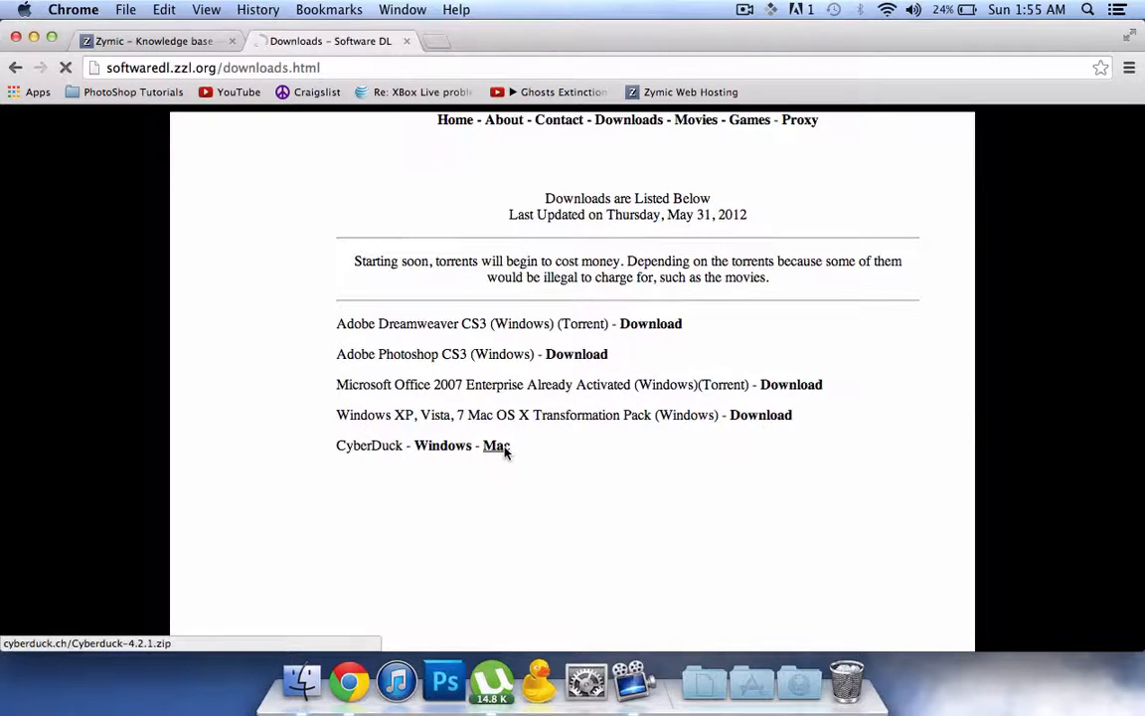
{"action": "left_click", "coordinate": [497, 446]}
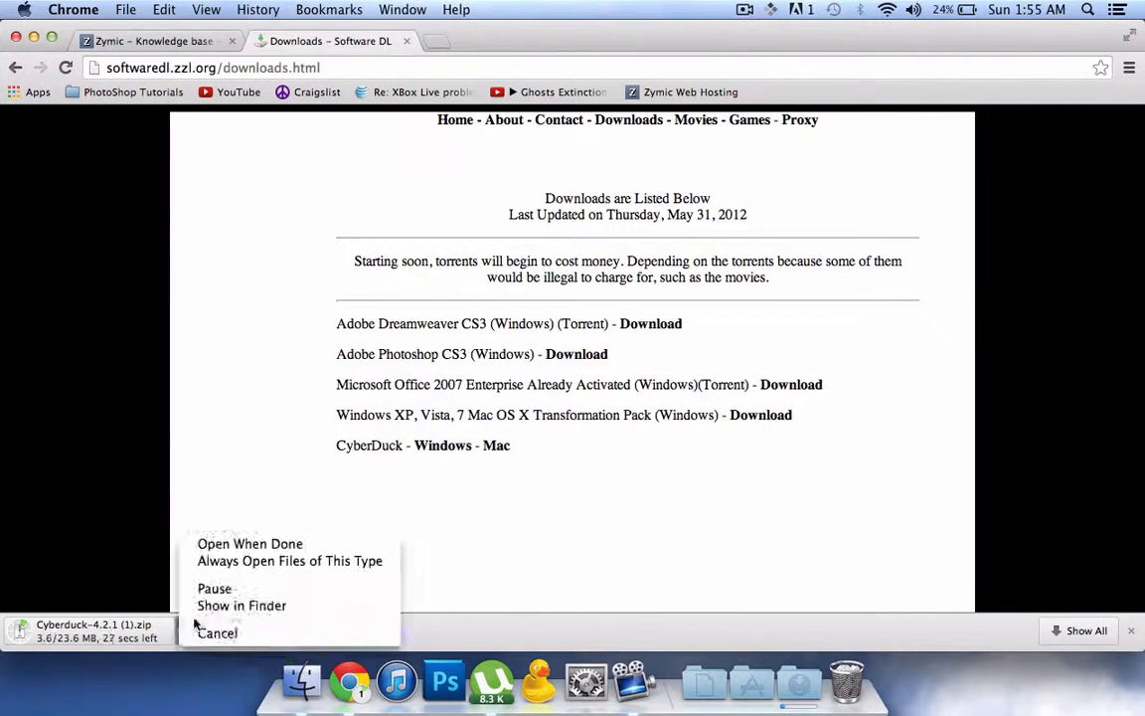
{"action": "left_click", "coordinate": [217, 632]}
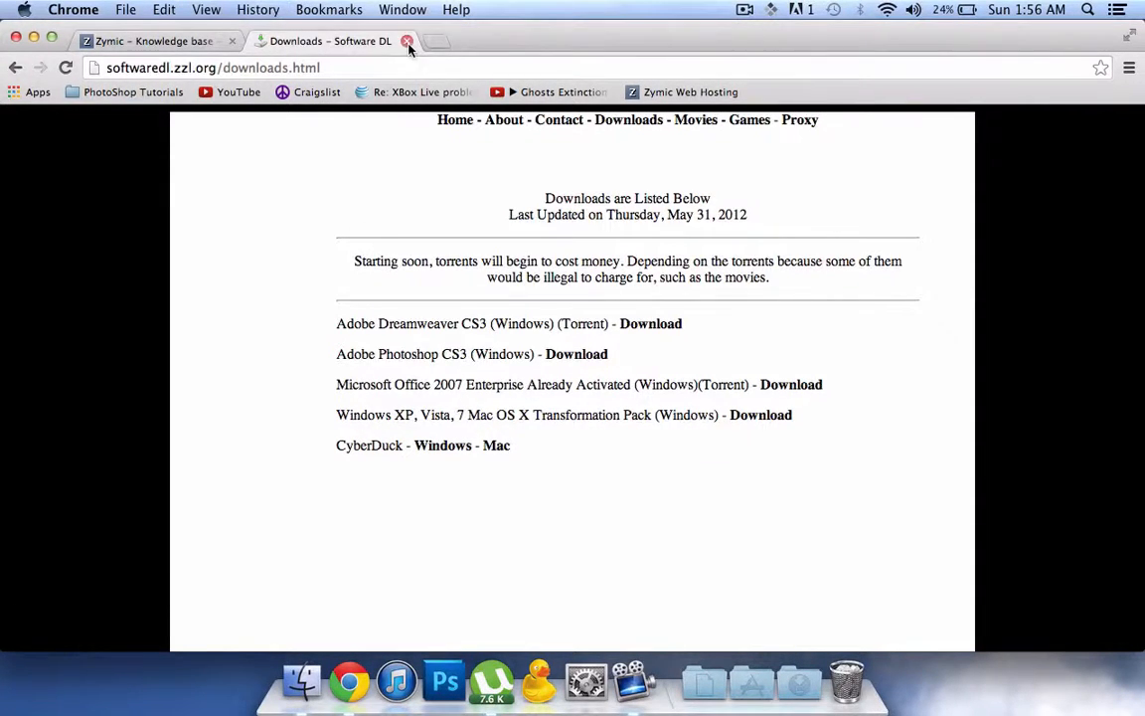
Close the Software DL tab and bring up Cyberduck over the Zymic control panel
{"action": "left_click", "coordinate": [405, 40]}
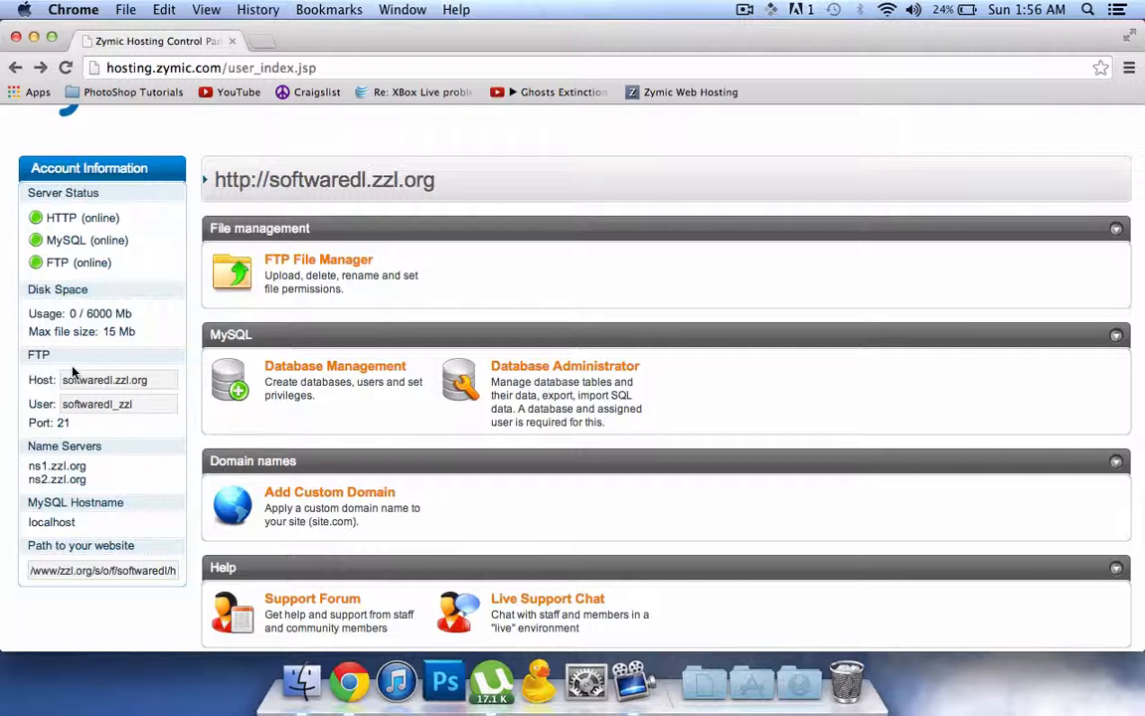
{"action": "mouse_move", "coordinate": [24, 422]}
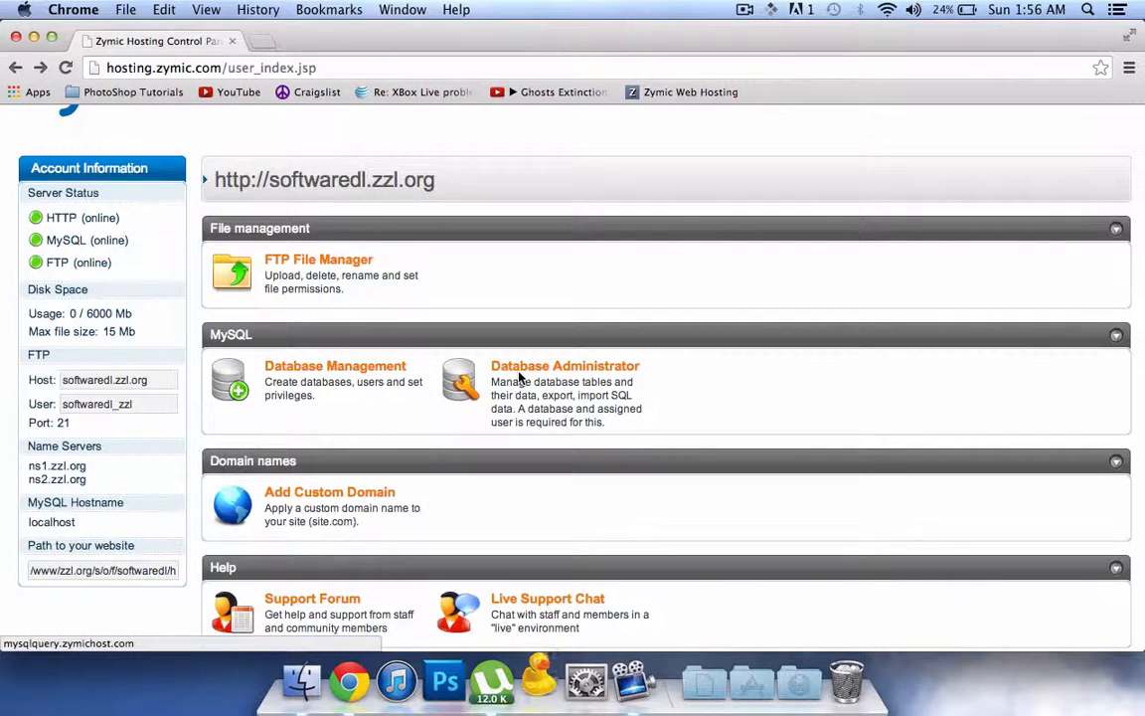
{"action": "mouse_move", "coordinate": [565, 366]}
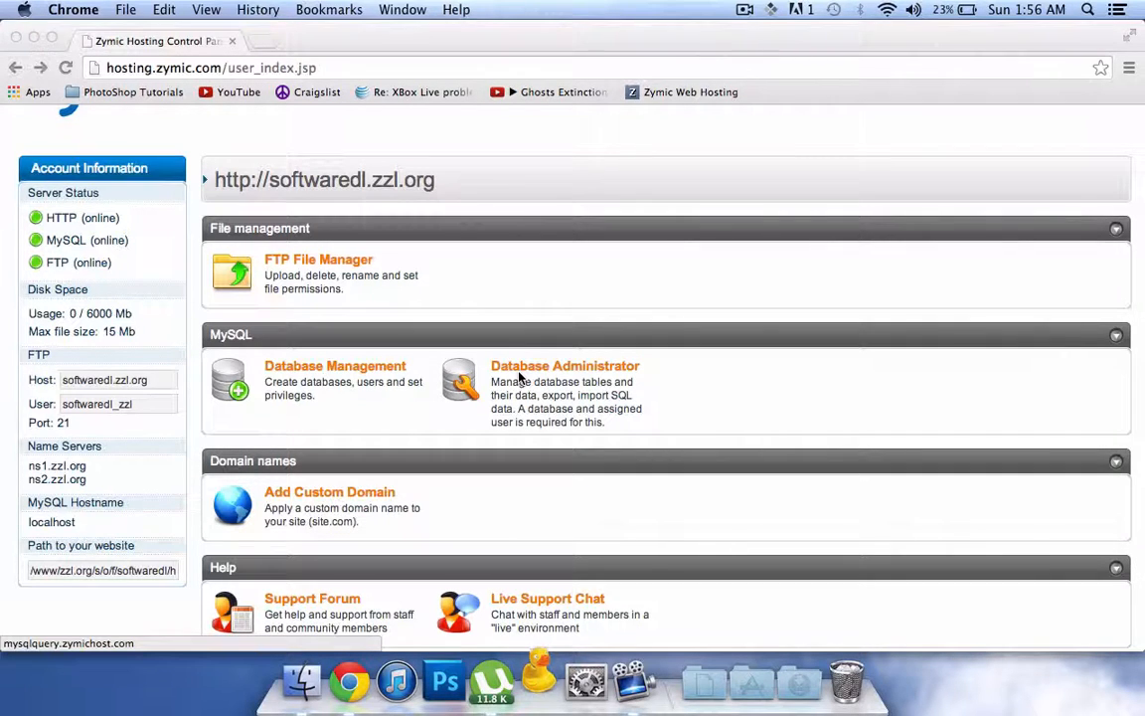
{"action": "left_click", "coordinate": [537, 680]}
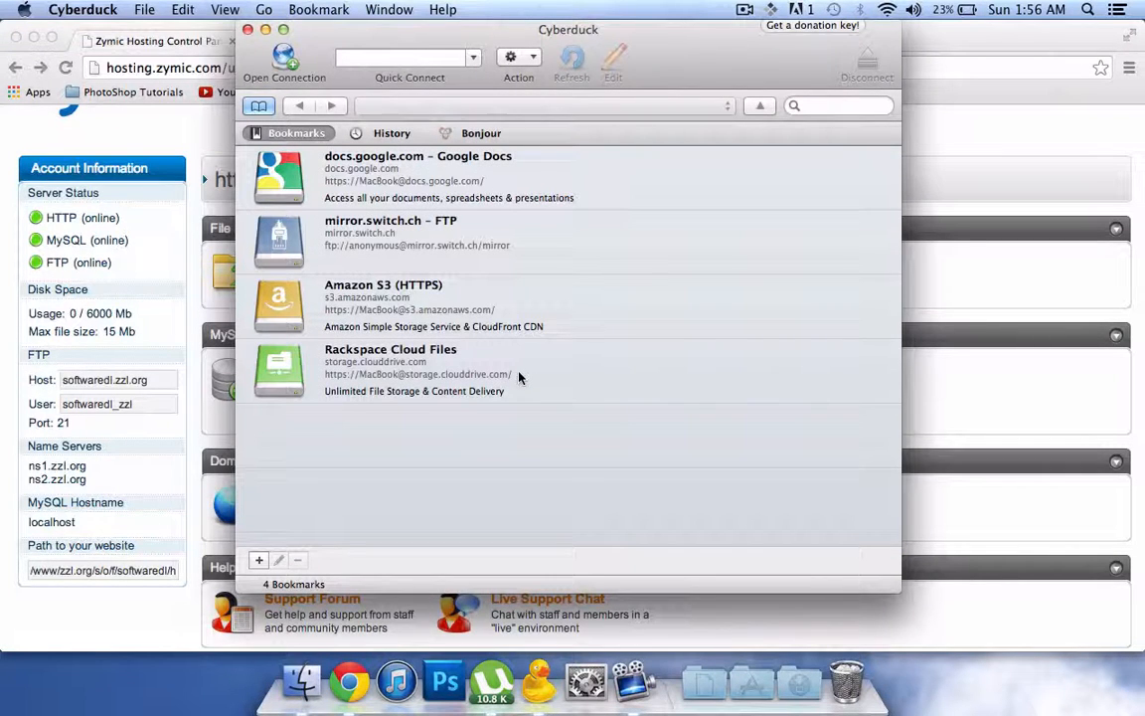
{"action": "mouse_move", "coordinate": [541, 113]}
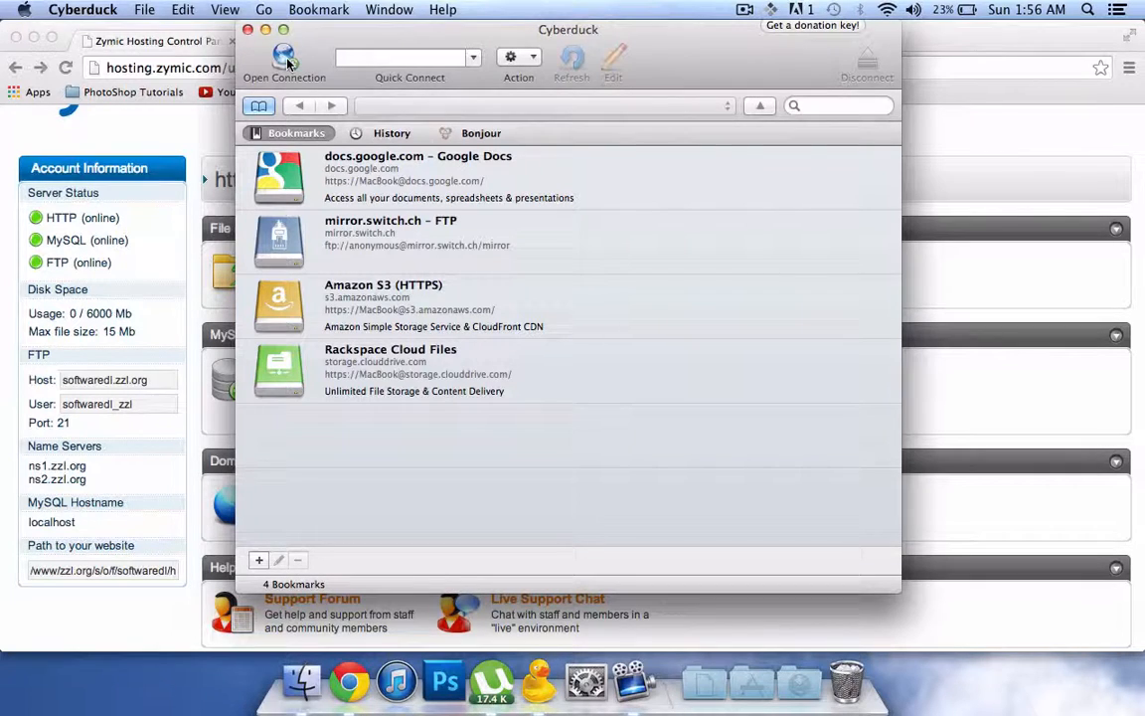
Start a new connection from Cyberduck's Open Connection toolbar button
{"action": "left_click", "coordinate": [284, 60]}
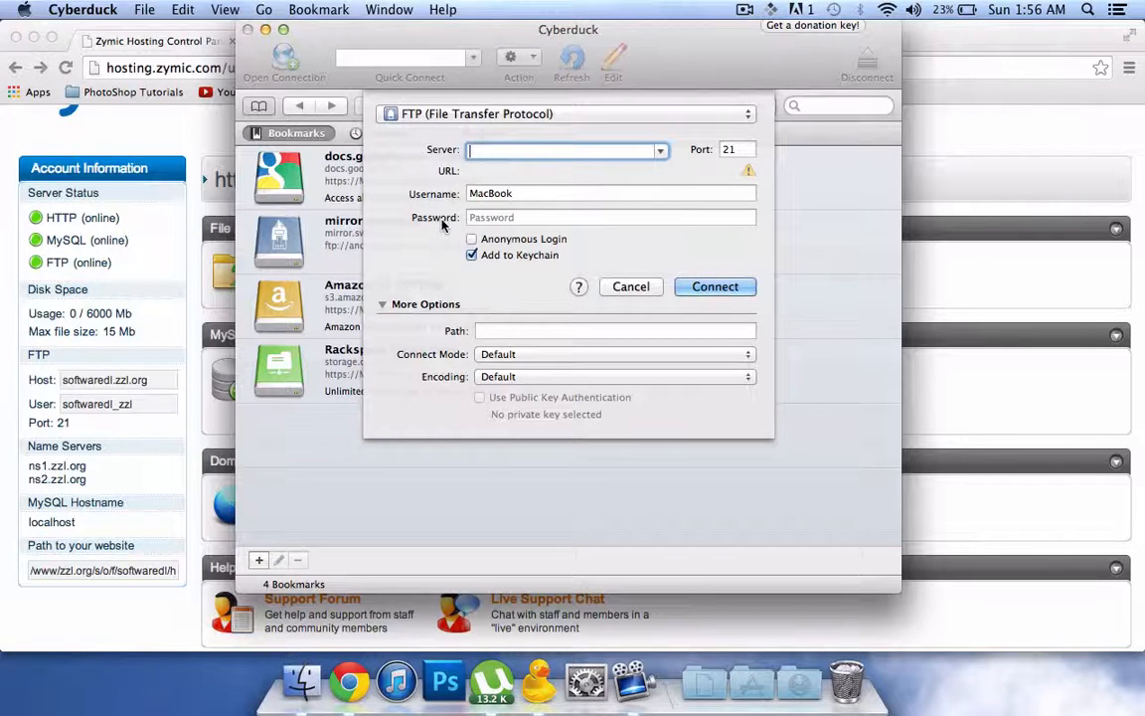
Connect to server softwaredl.zzl.org with username 'software' and the account password
{"action": "type", "text": "softwaredl.zzl.org"}
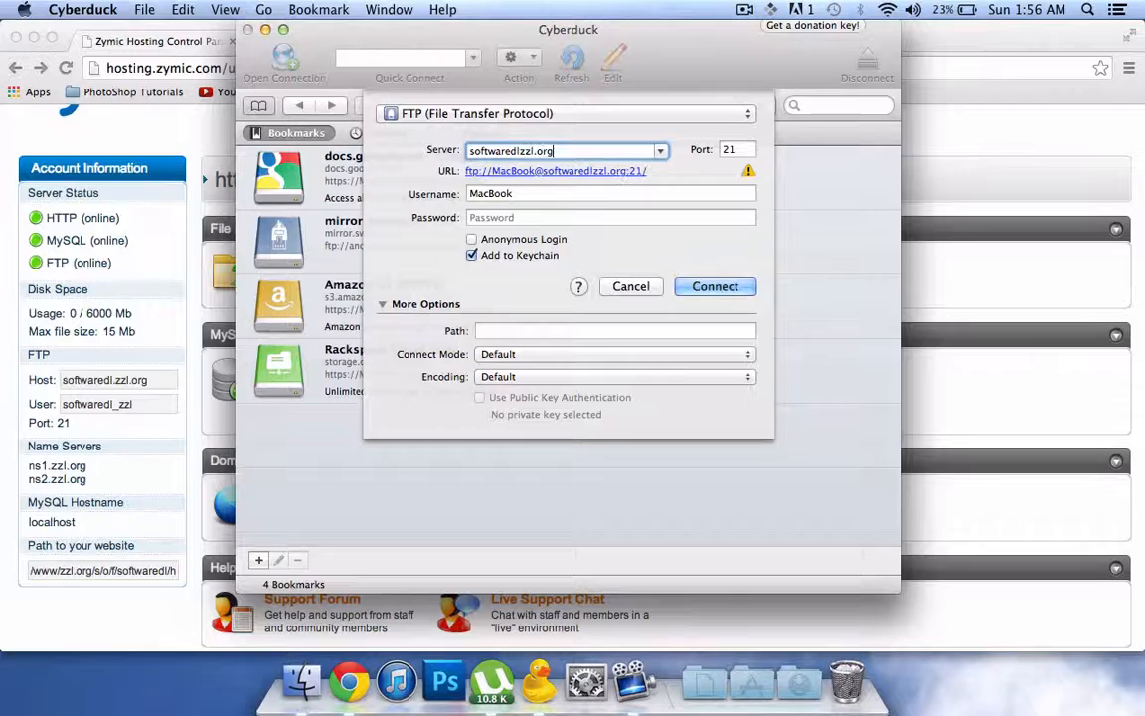
{"action": "left_click", "coordinate": [611, 193]}
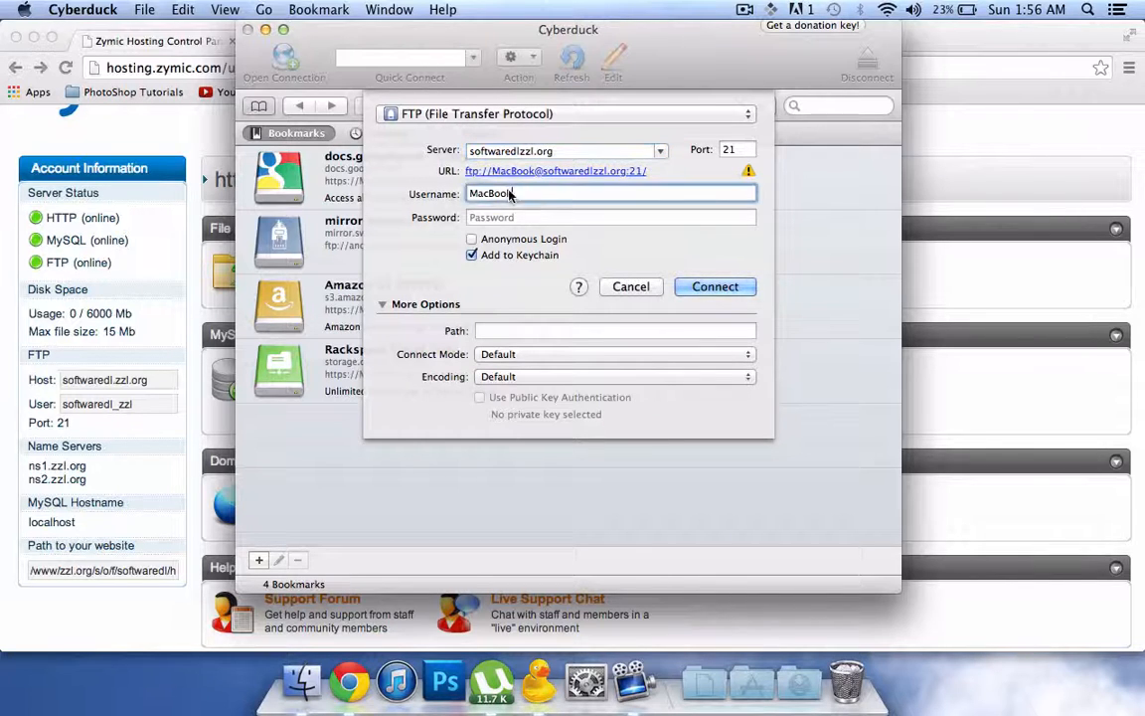
{"action": "type", "text": "software_zzl"}
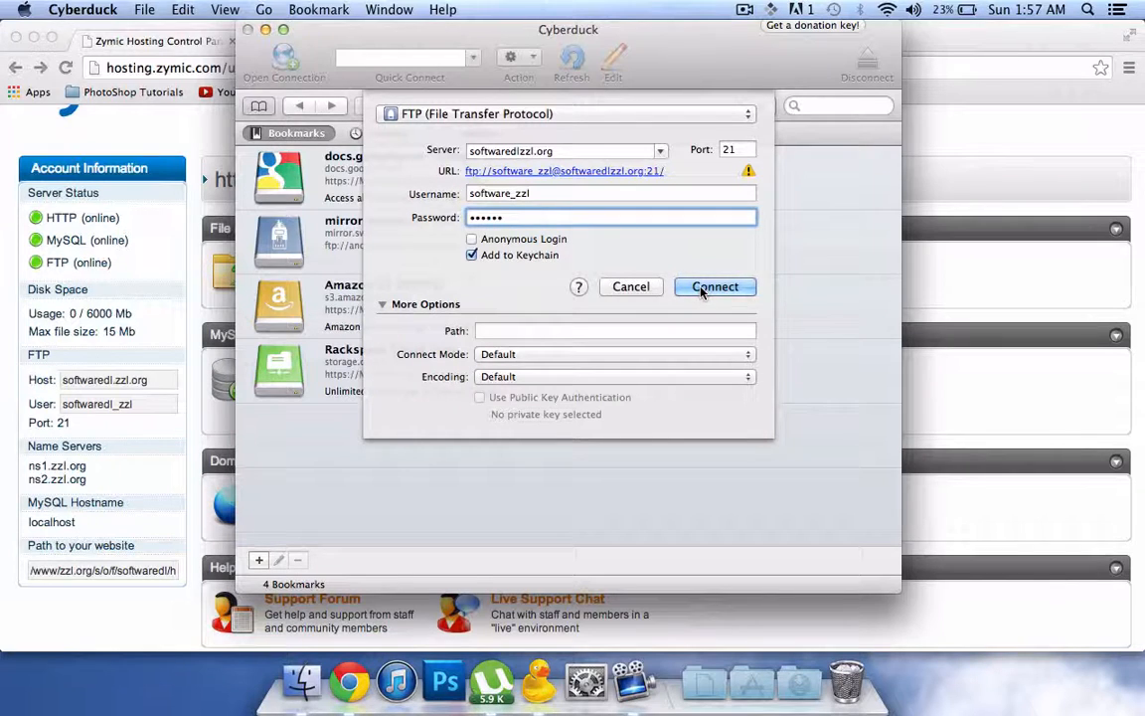
{"action": "left_click", "coordinate": [716, 287]}
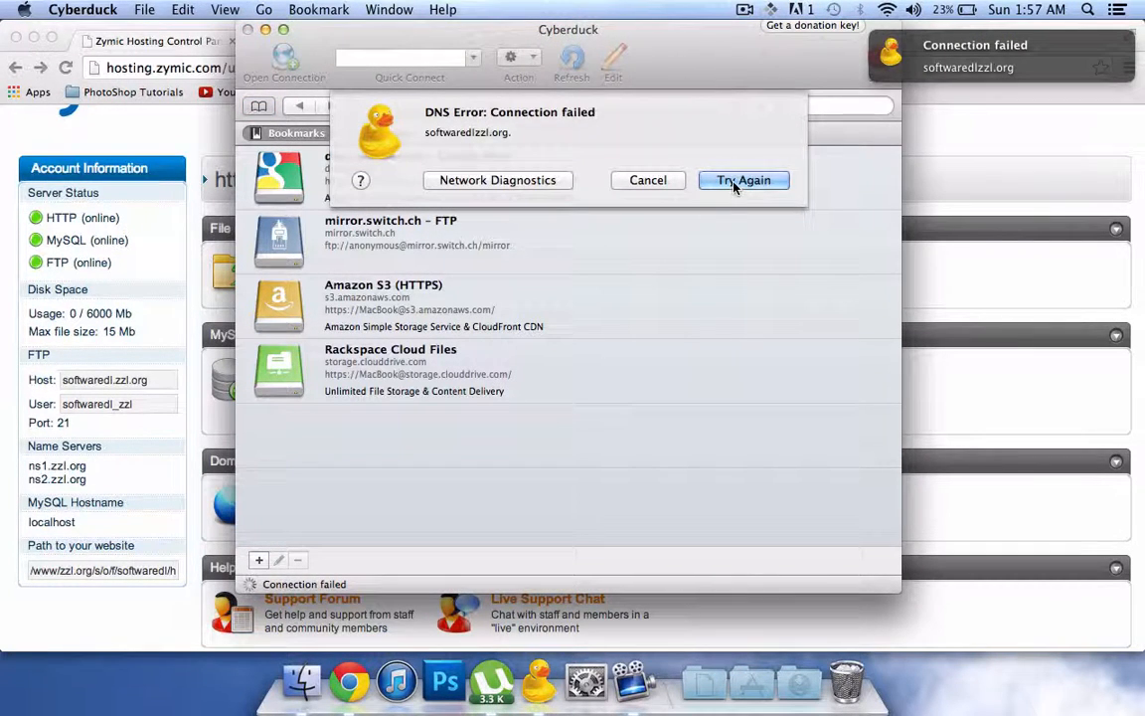
Retry after the DNS error and reconnect via the softwaredl.zzl.org – FTP history entry
{"action": "left_click", "coordinate": [744, 179]}
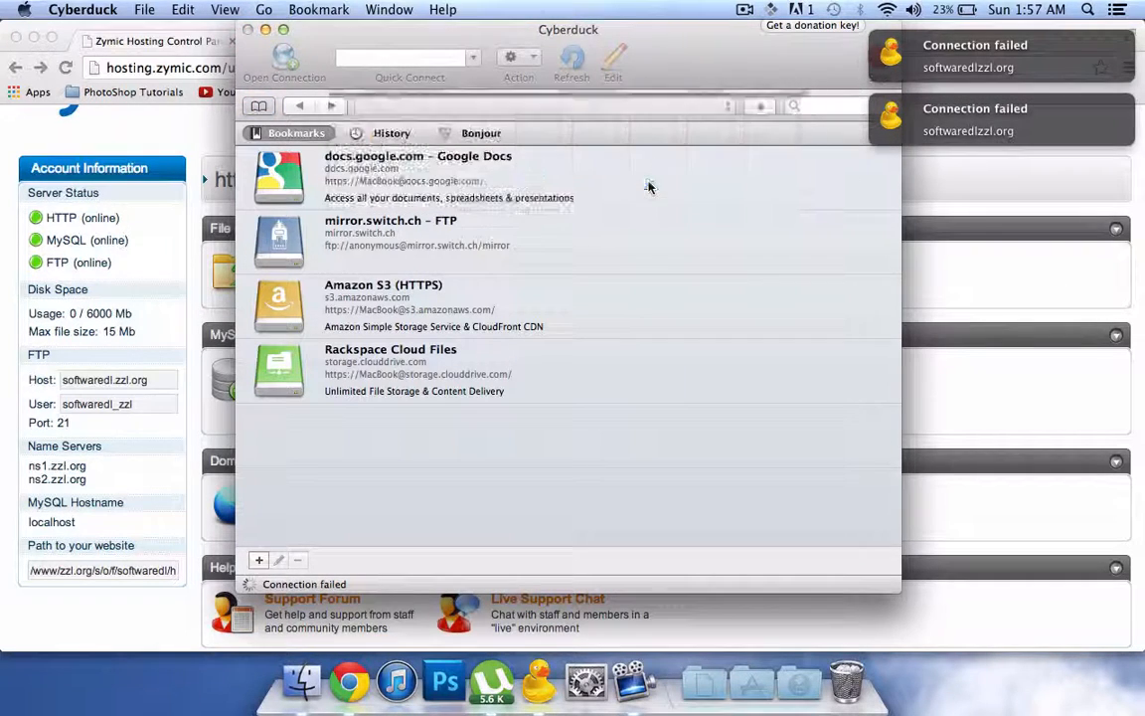
{"action": "left_click", "coordinate": [390, 131]}
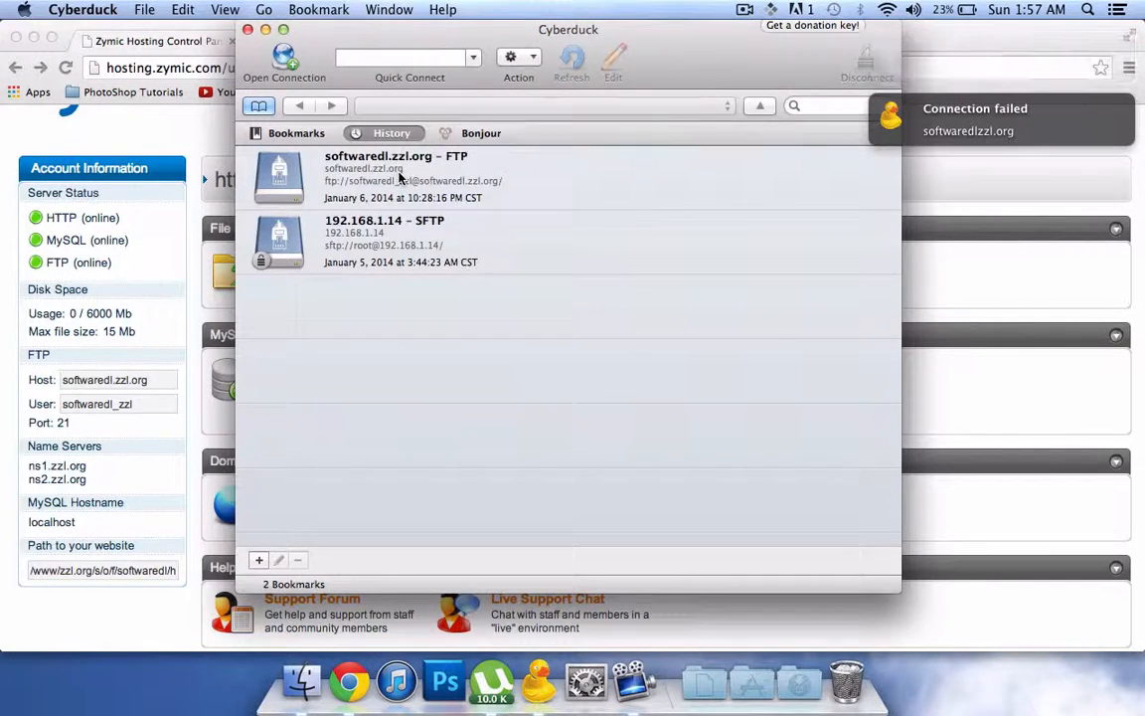
{"action": "double_click", "coordinate": [395, 177]}
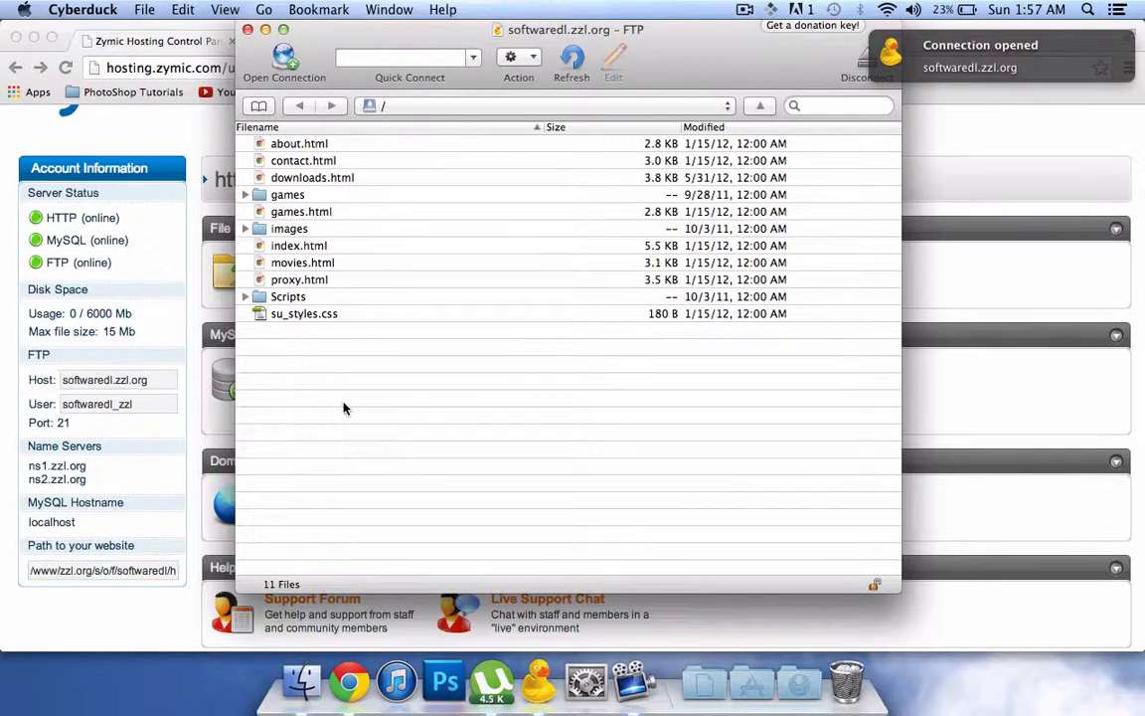
{"action": "mouse_move", "coordinate": [526, 386]}
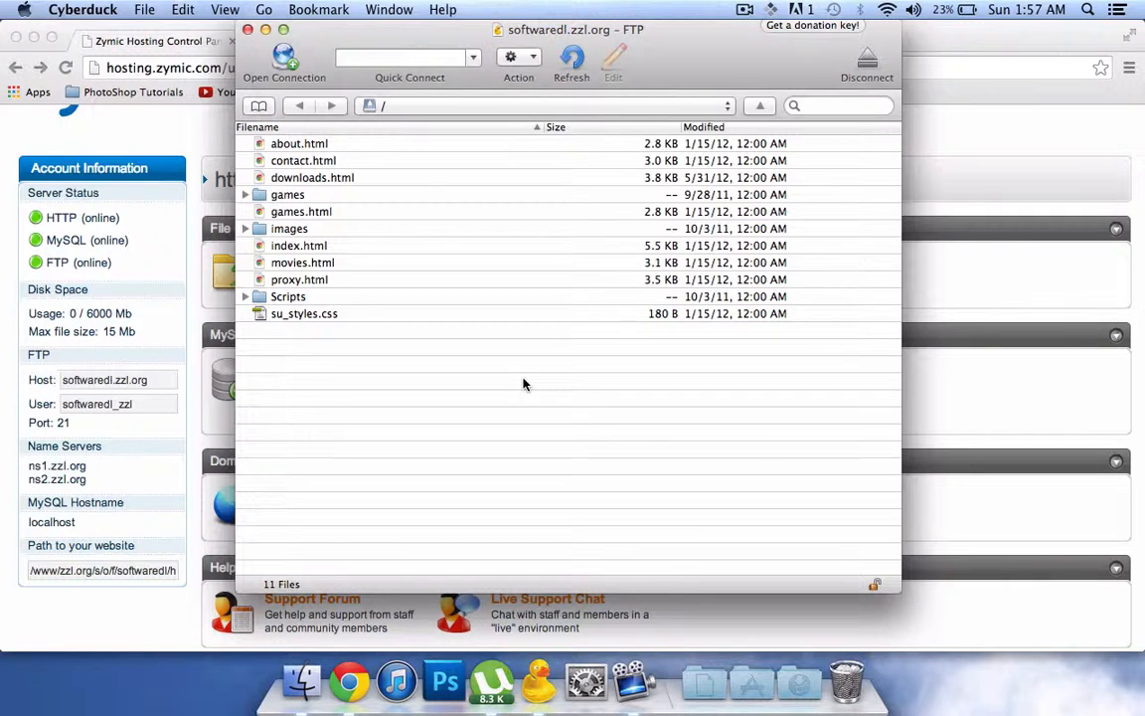
{"action": "mouse_move", "coordinate": [378, 294]}
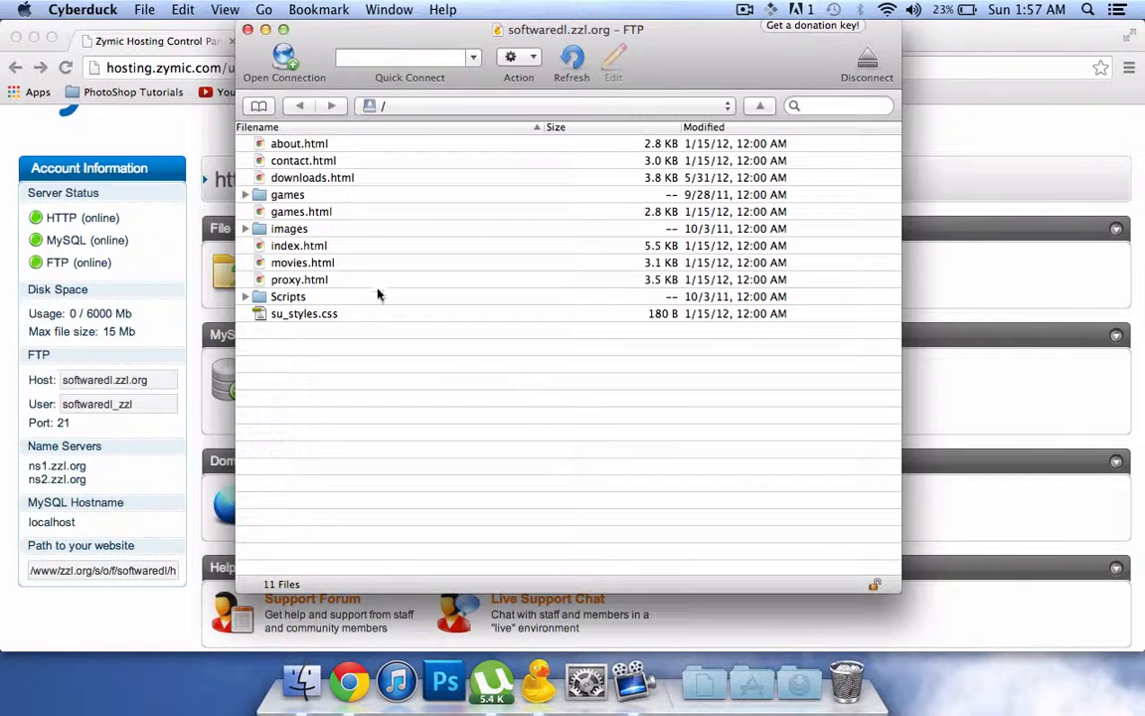
{"action": "mouse_move", "coordinate": [324, 338]}
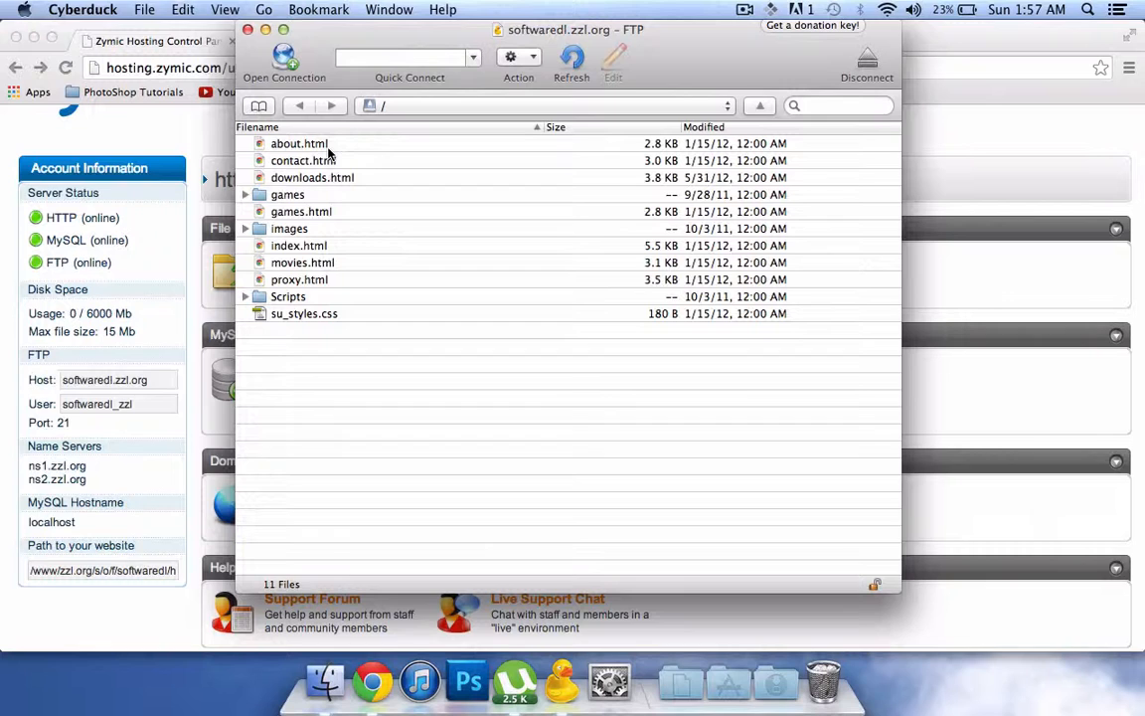
{"action": "mouse_move", "coordinate": [299, 143]}
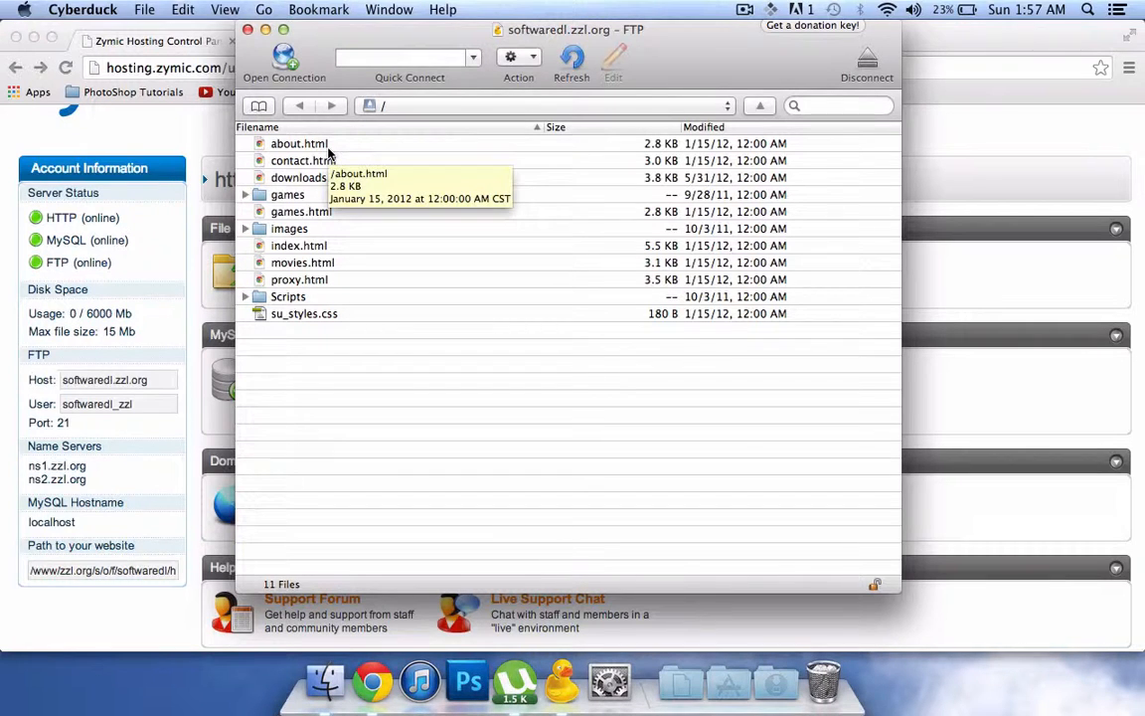
{"action": "mouse_move", "coordinate": [286, 203]}
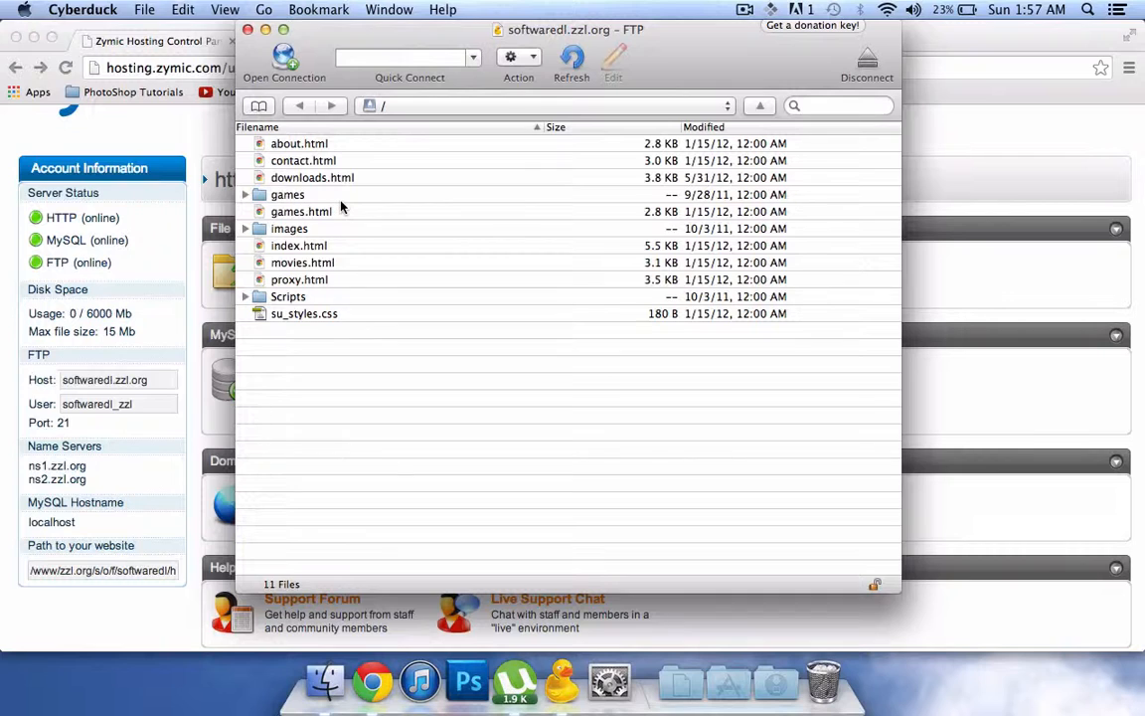
{"action": "mouse_move", "coordinate": [286, 195]}
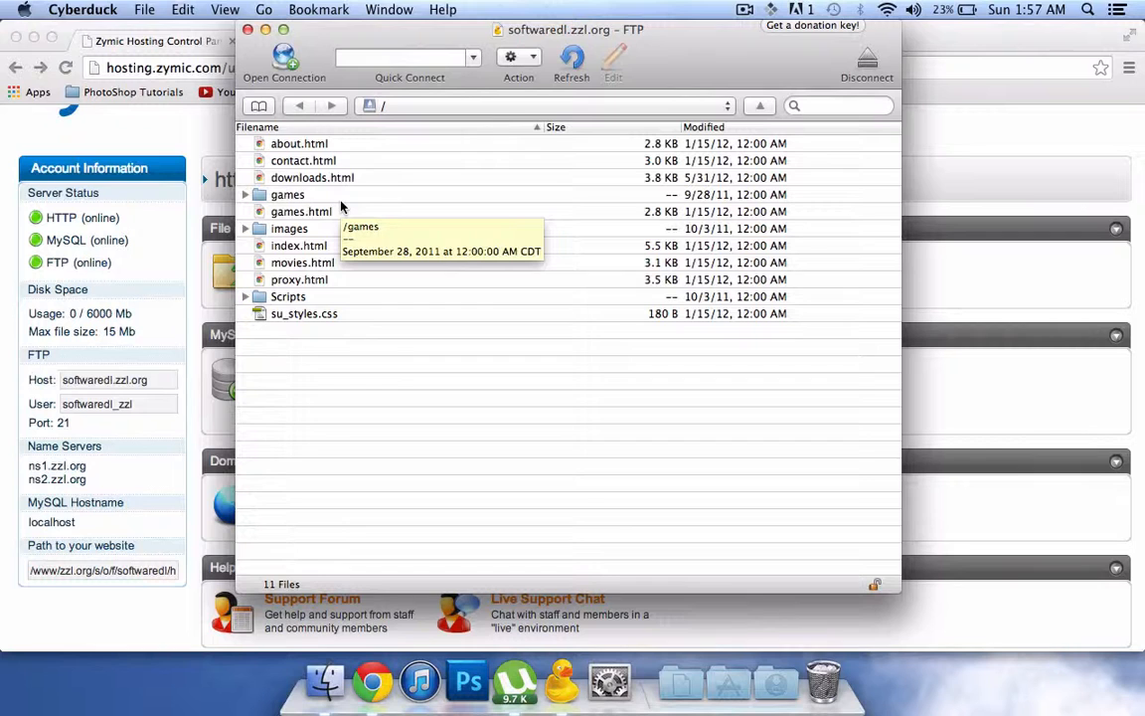
{"action": "mouse_move", "coordinate": [318, 409]}
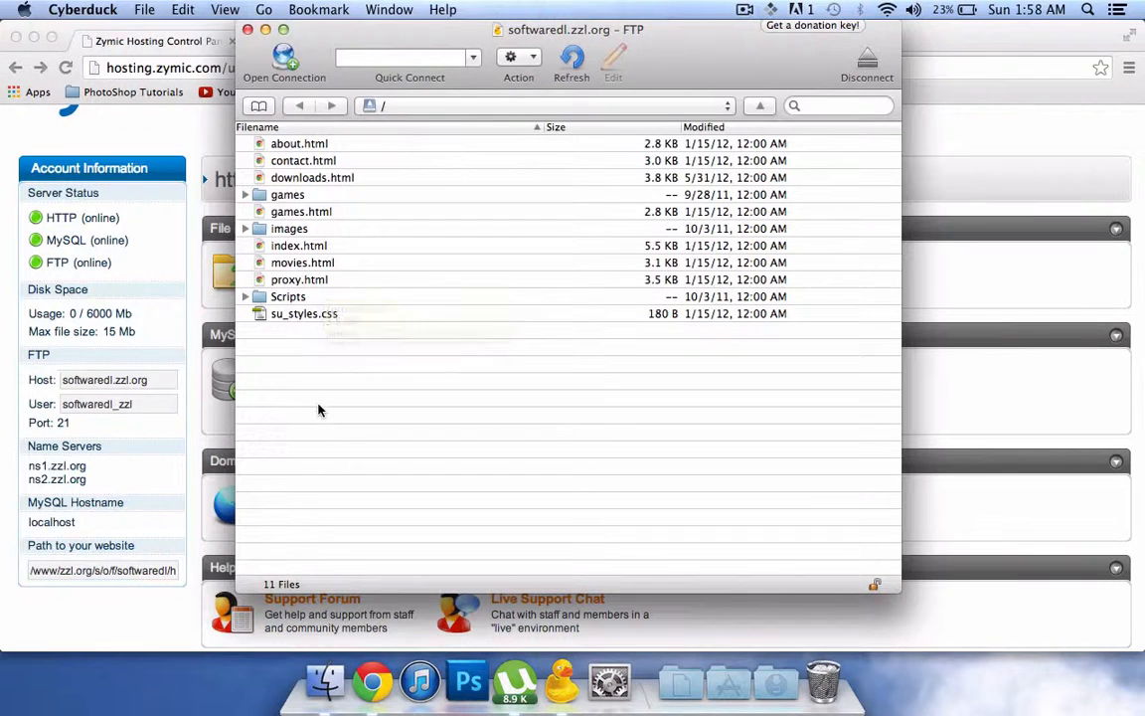
{"action": "left_click", "coordinate": [298, 246]}
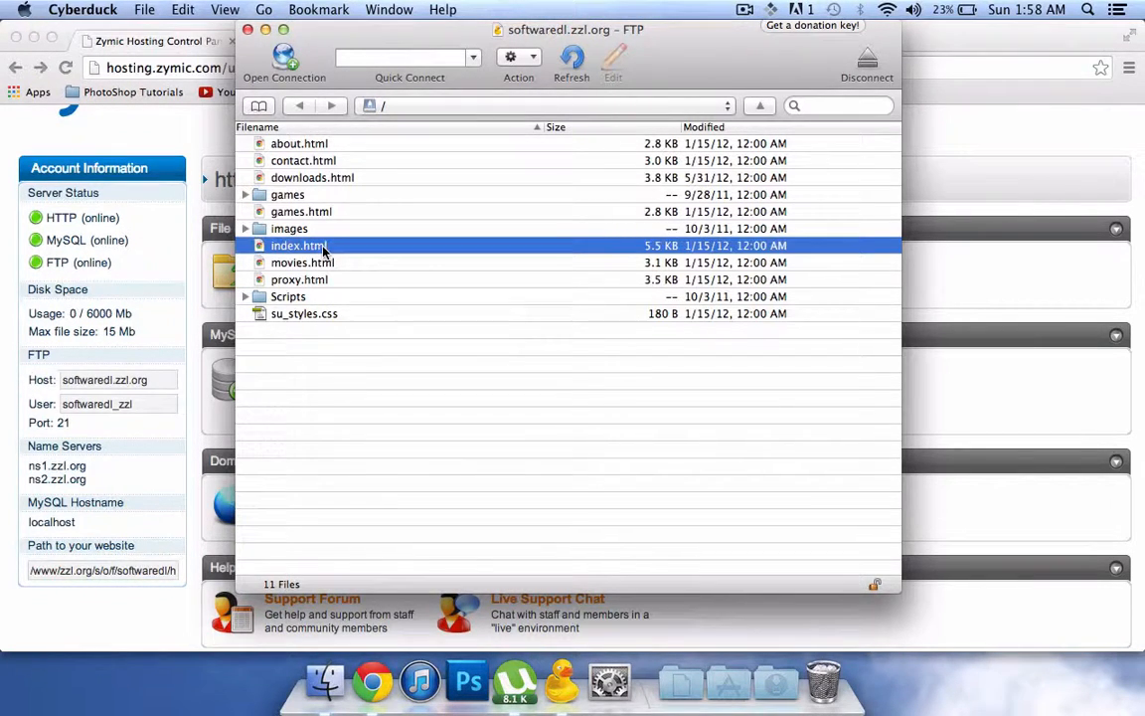
Download index.html from the server and view the Software DL homepage in Chrome
{"action": "double_click", "coordinate": [298, 246]}
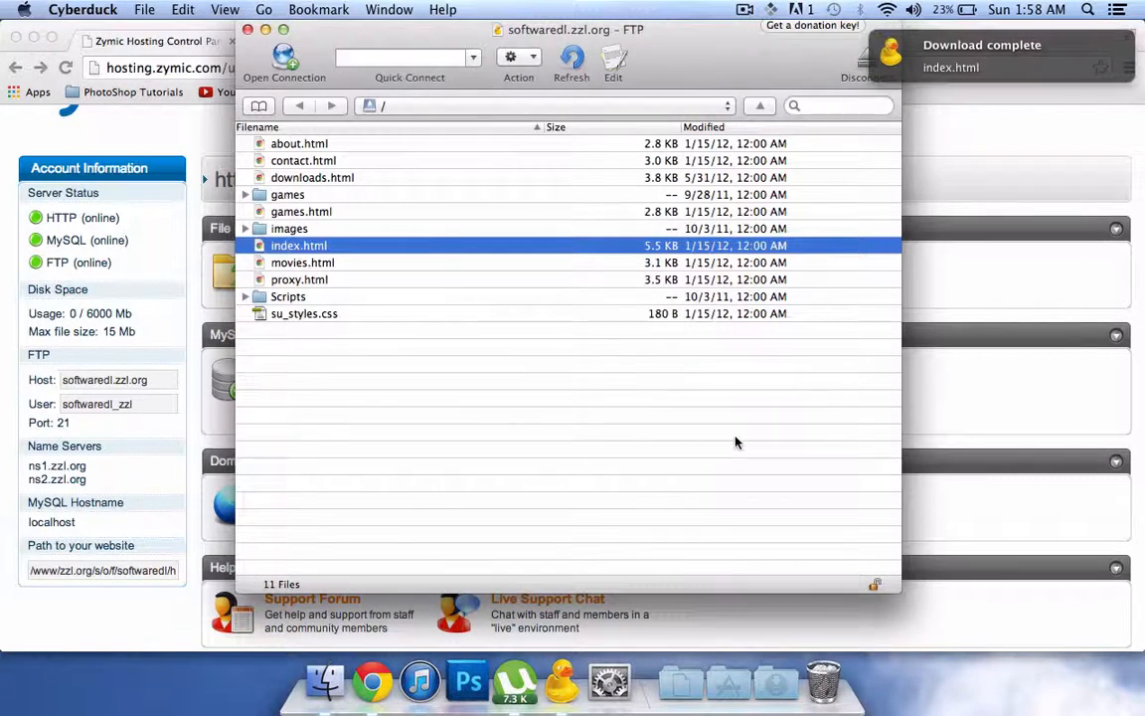
{"action": "left_click", "coordinate": [680, 682]}
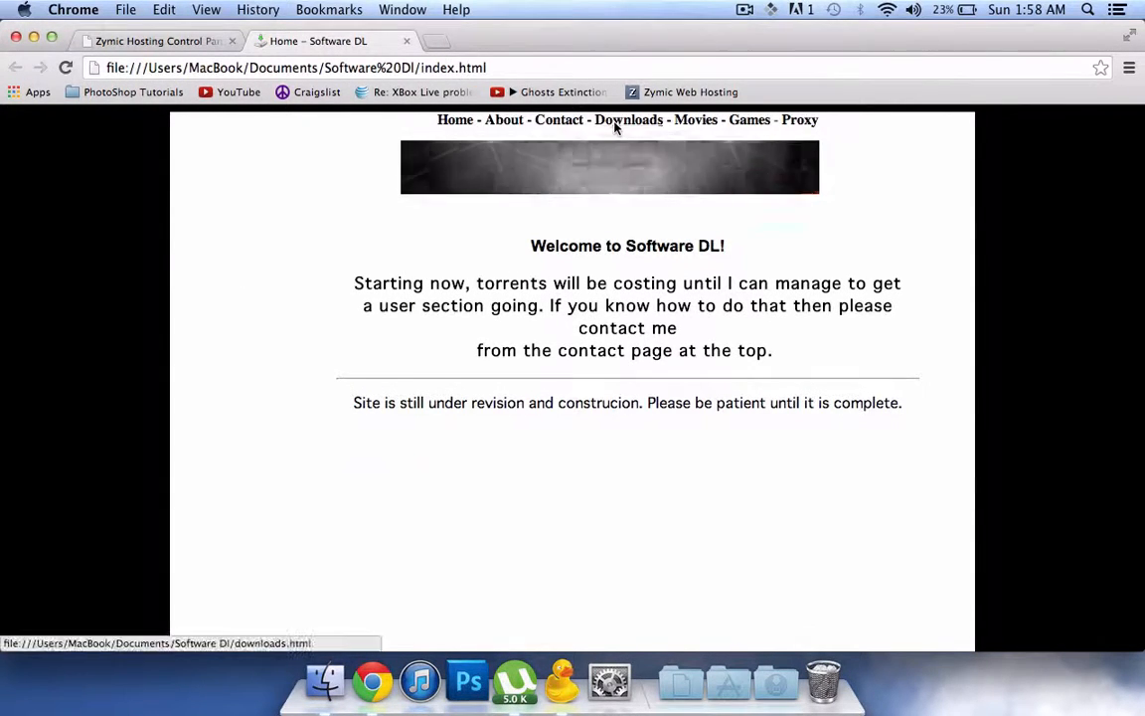
Browse the local site's Contact and About pages, then return to the homepage
{"action": "left_click", "coordinate": [559, 120]}
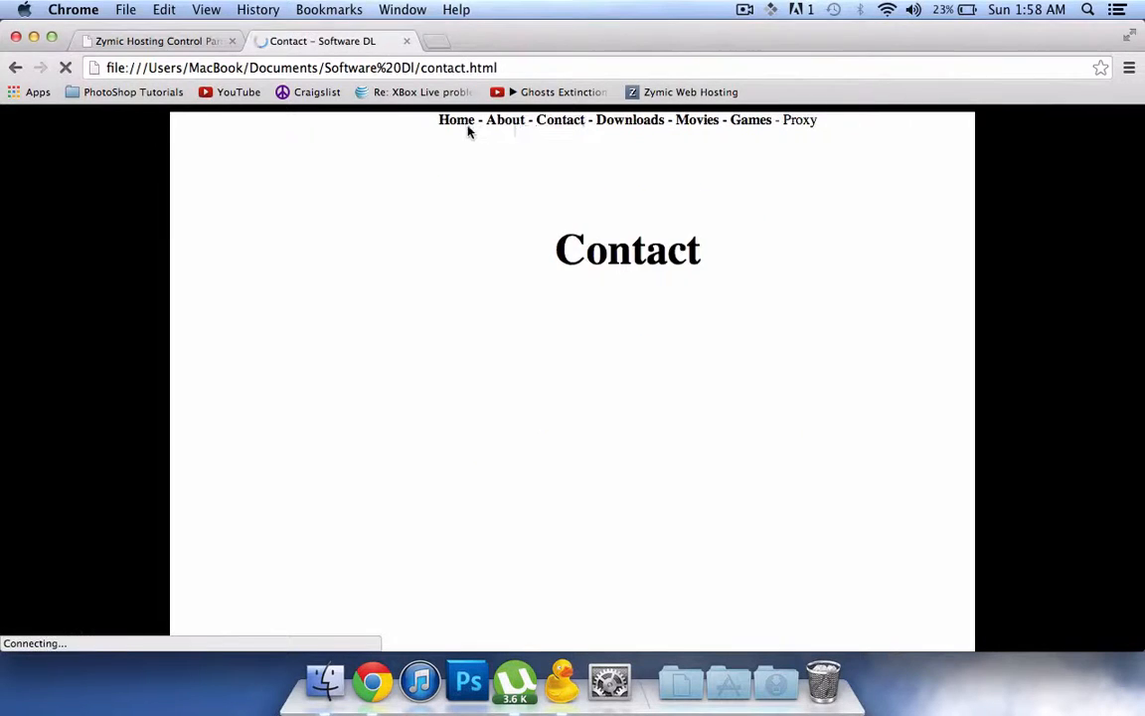
{"action": "left_click", "coordinate": [505, 119]}
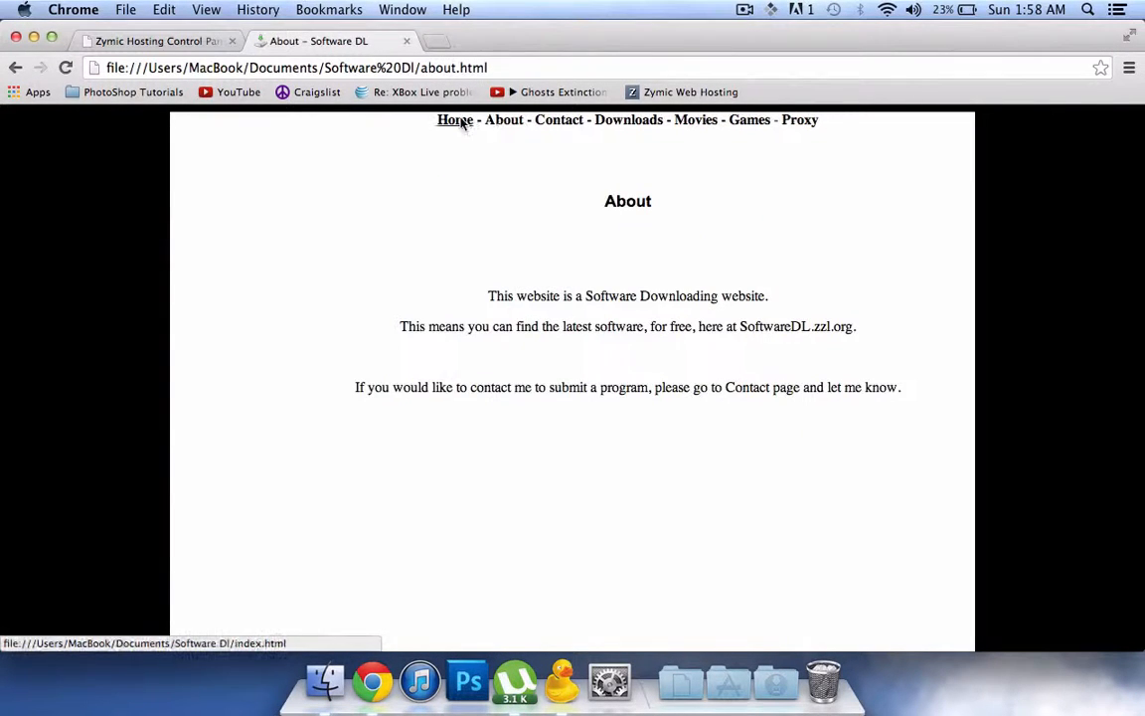
{"action": "left_click", "coordinate": [155, 39]}
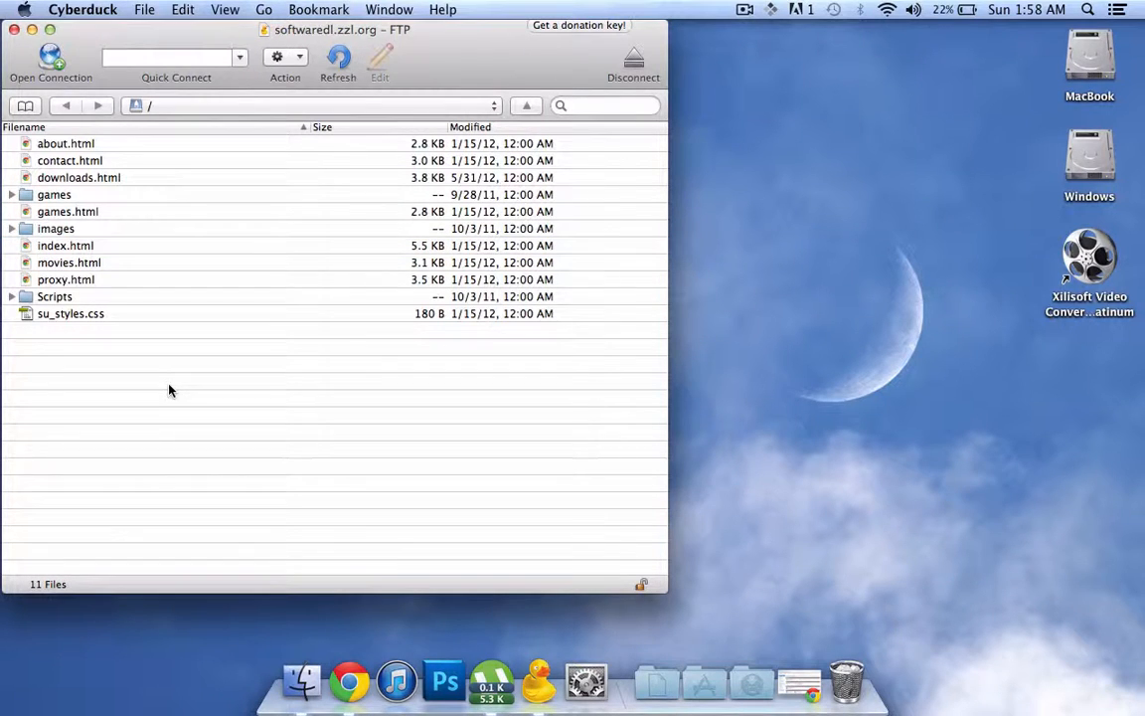
Upload all 11 files from the local Software DI folder into the server's root folder
{"action": "right_click", "coordinate": [169, 389]}
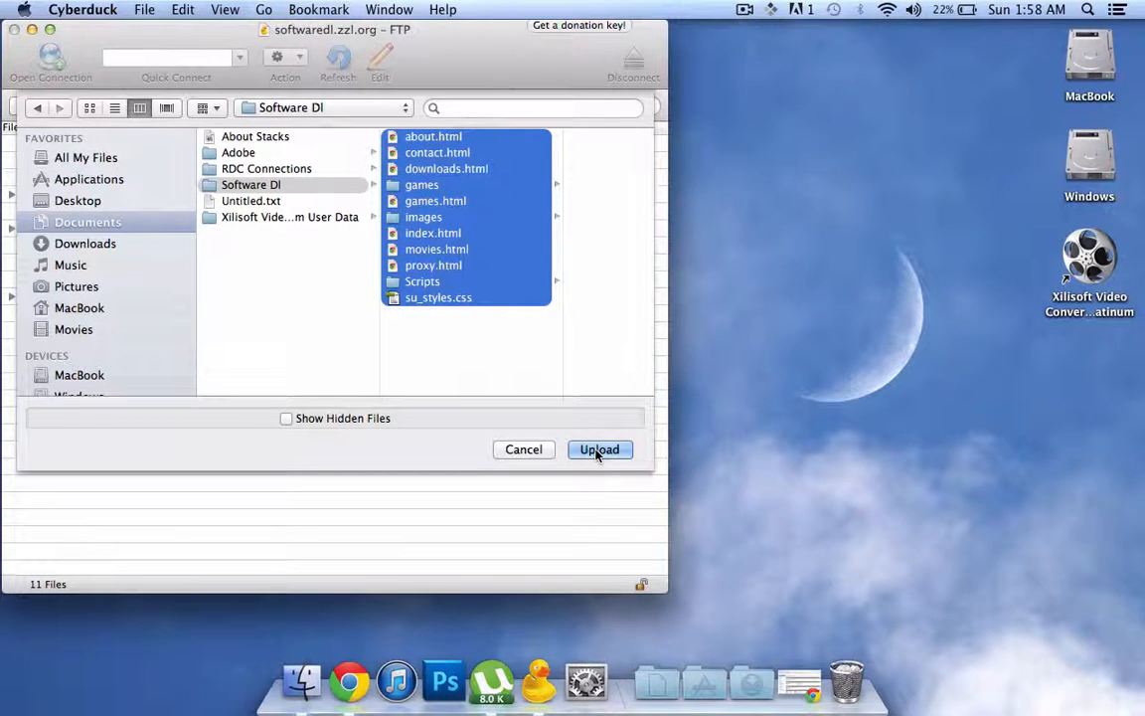
{"action": "left_click", "coordinate": [600, 449]}
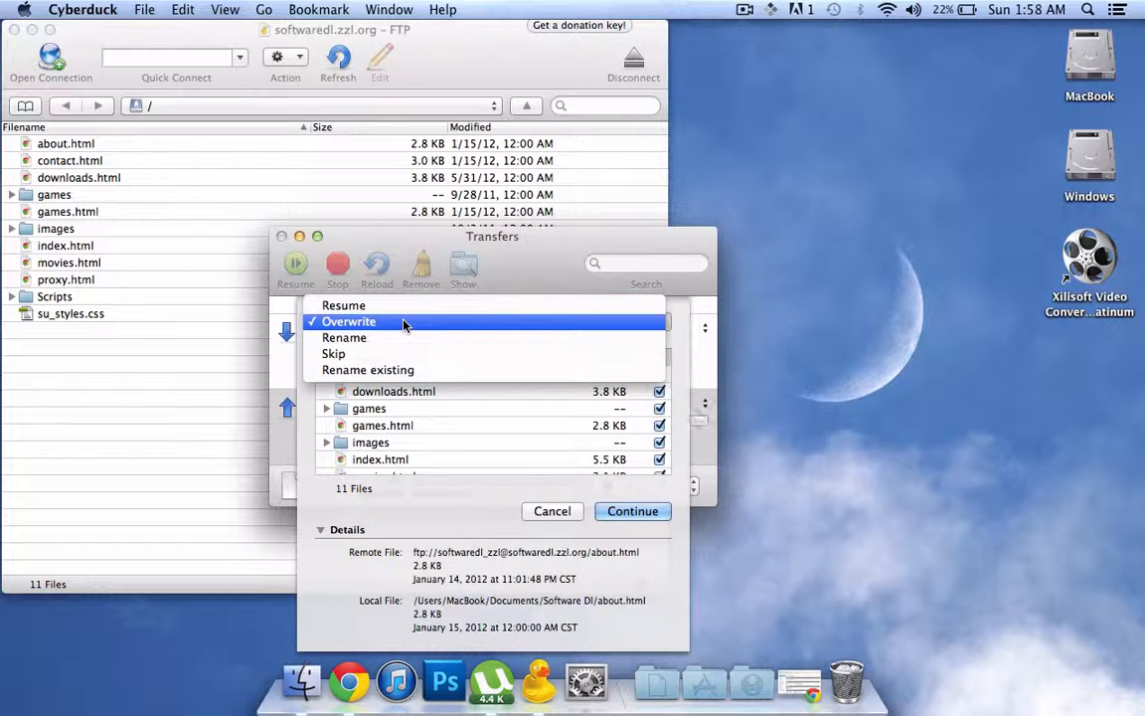
Finish the transfer with Skip for existing files, then view the local Software DI folder's 11 items
{"action": "left_click", "coordinate": [334, 354]}
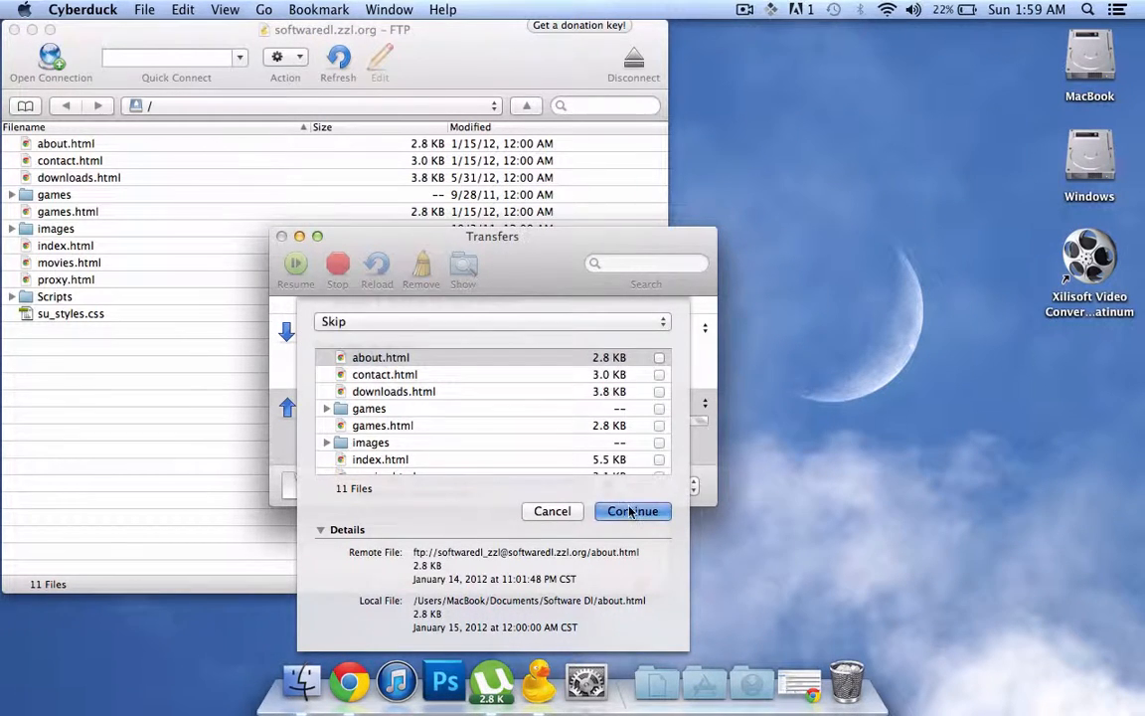
{"action": "left_click", "coordinate": [633, 509]}
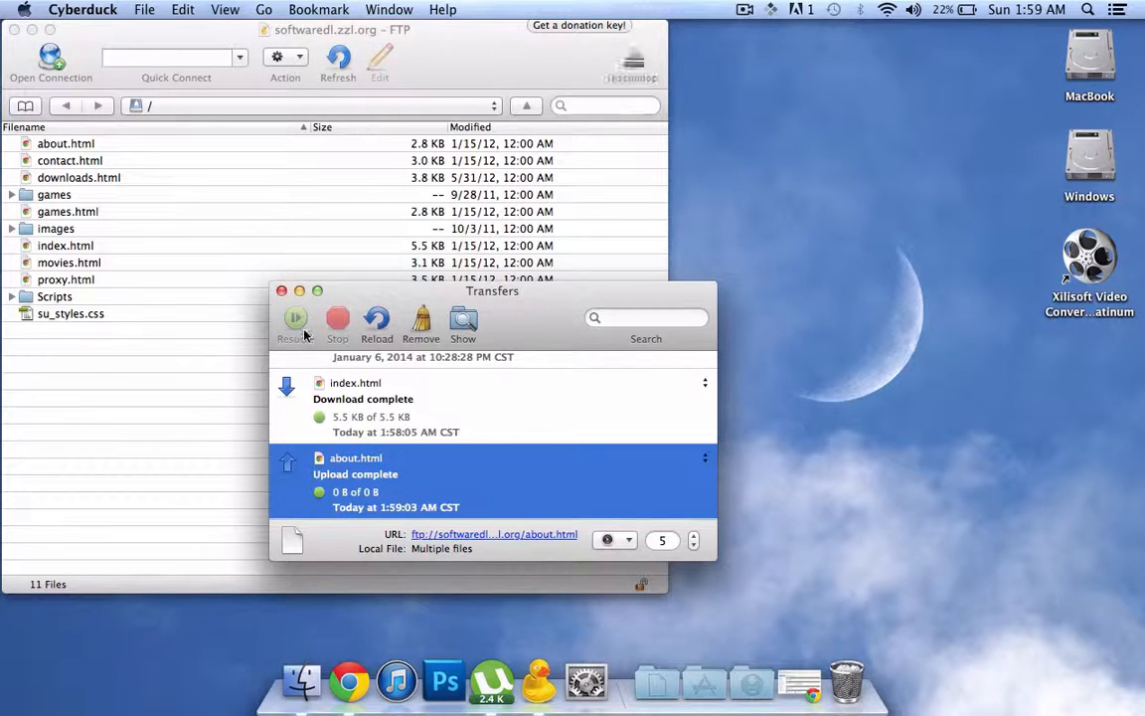
{"action": "left_click", "coordinate": [282, 291]}
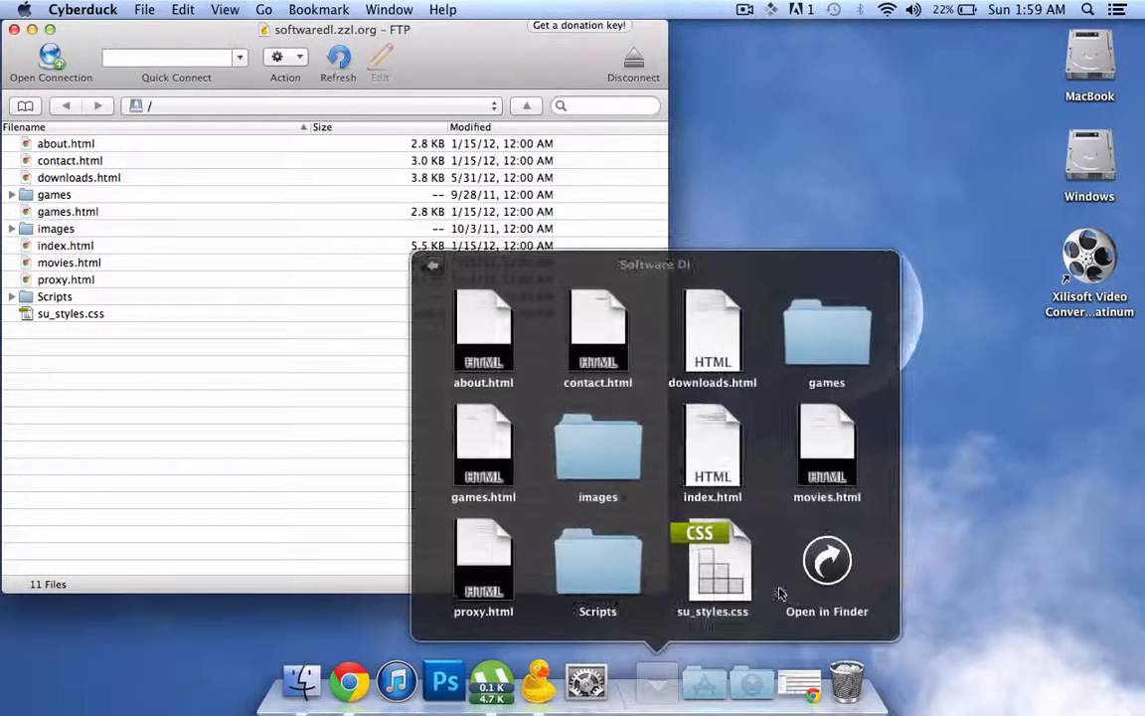
Dismiss the repeated upload prompt with Cancel and close the Cyberduck server window, leaving the desktop
{"action": "left_click", "coordinate": [827, 560]}
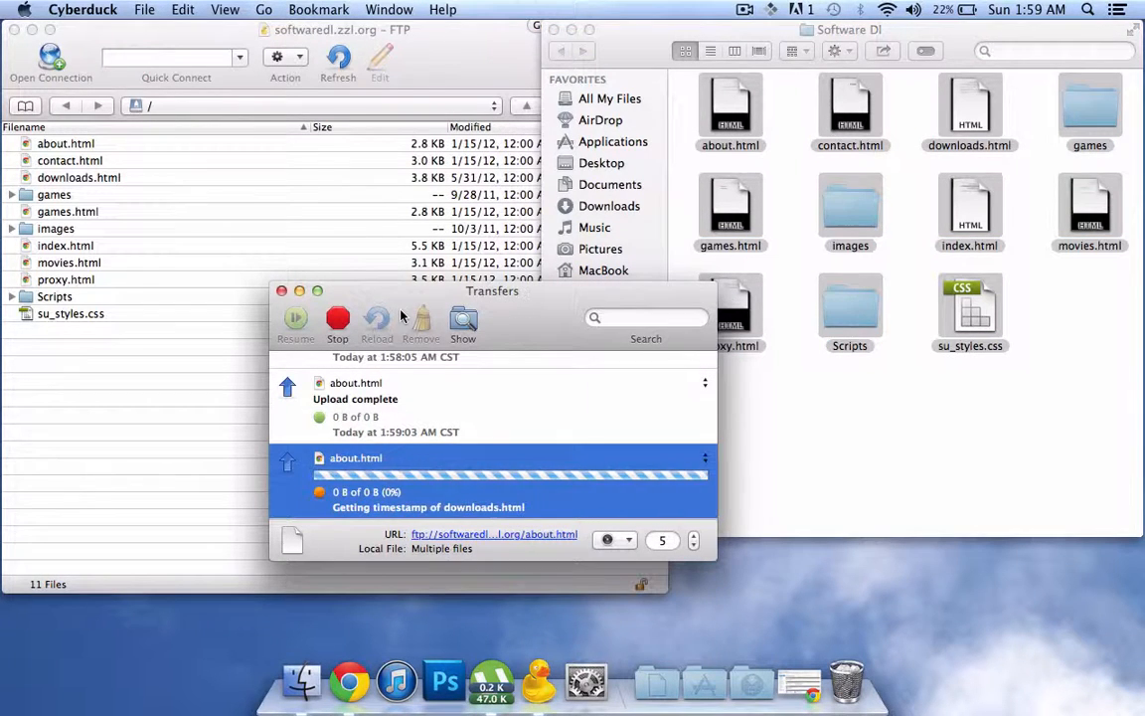
{"action": "left_click", "coordinate": [282, 290]}
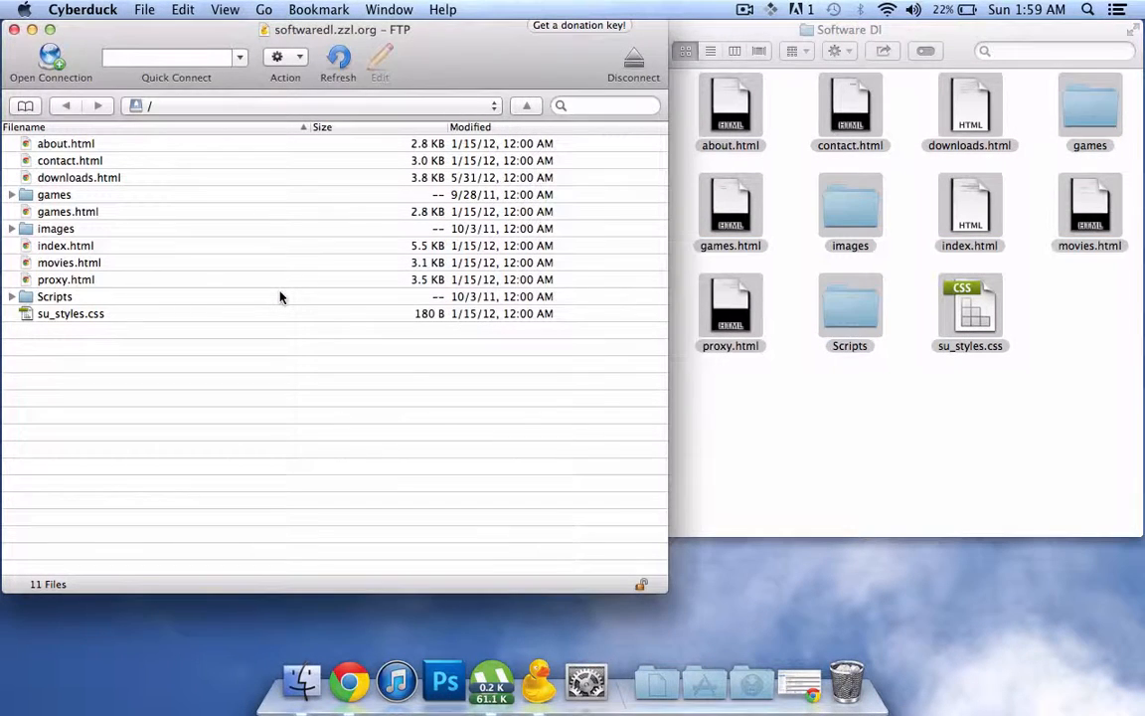
{"action": "left_click", "coordinate": [338, 57]}
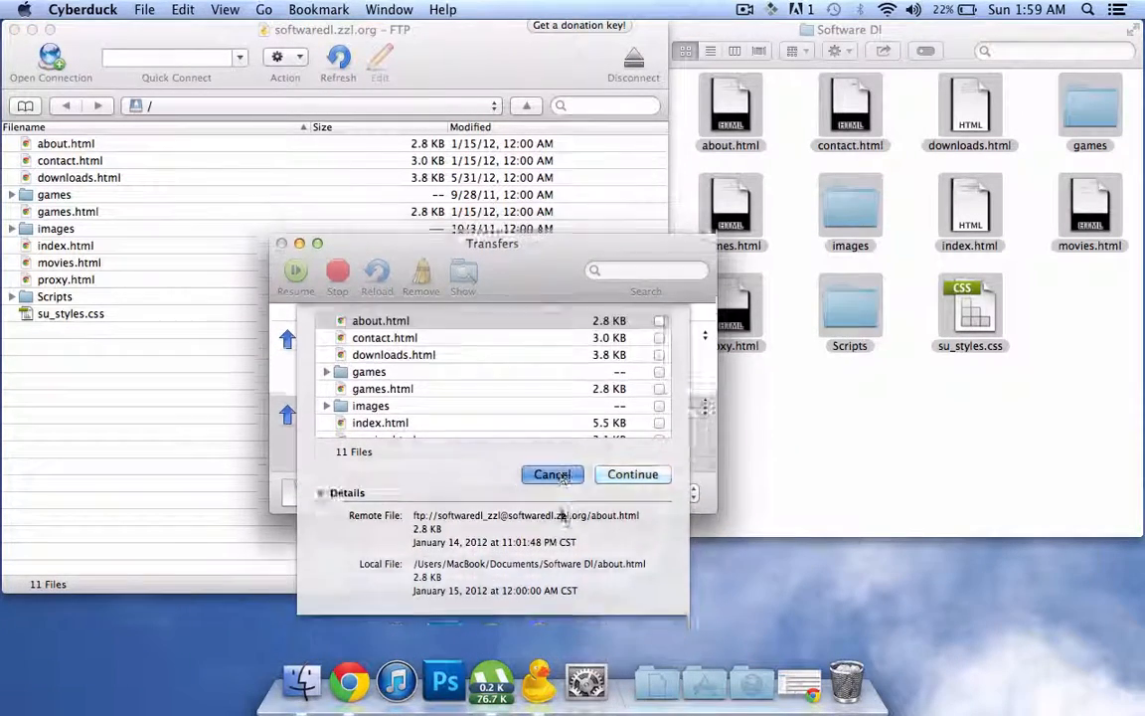
{"action": "left_click", "coordinate": [552, 473]}
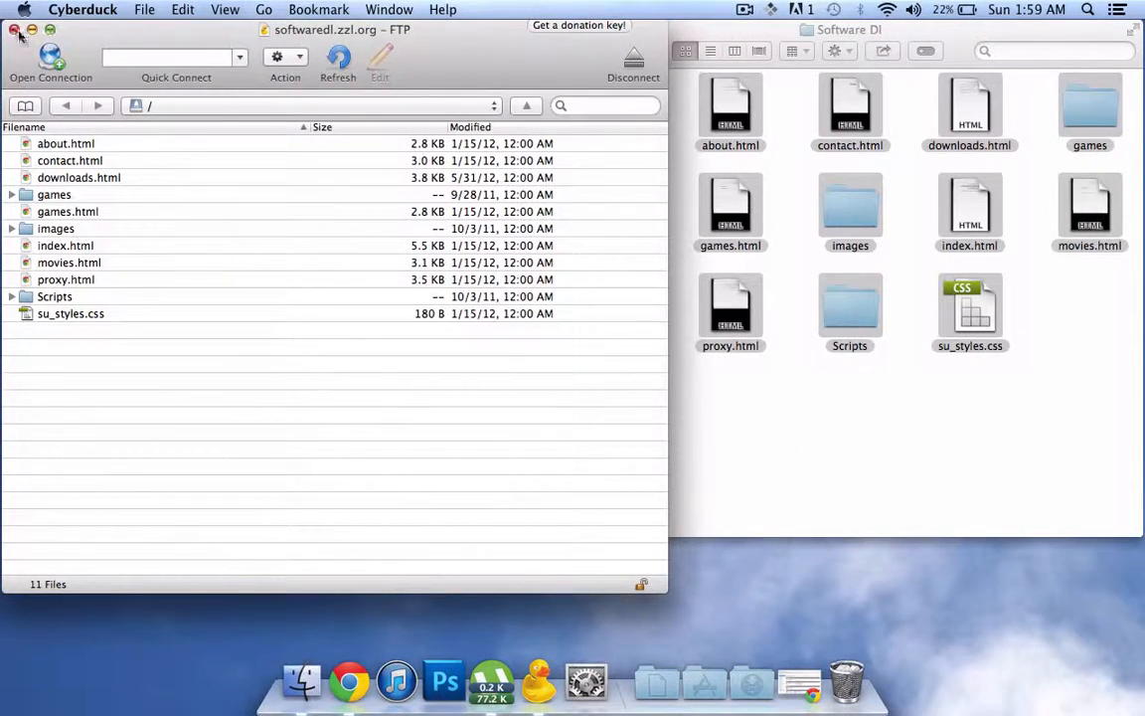
{"action": "left_click", "coordinate": [14, 30]}
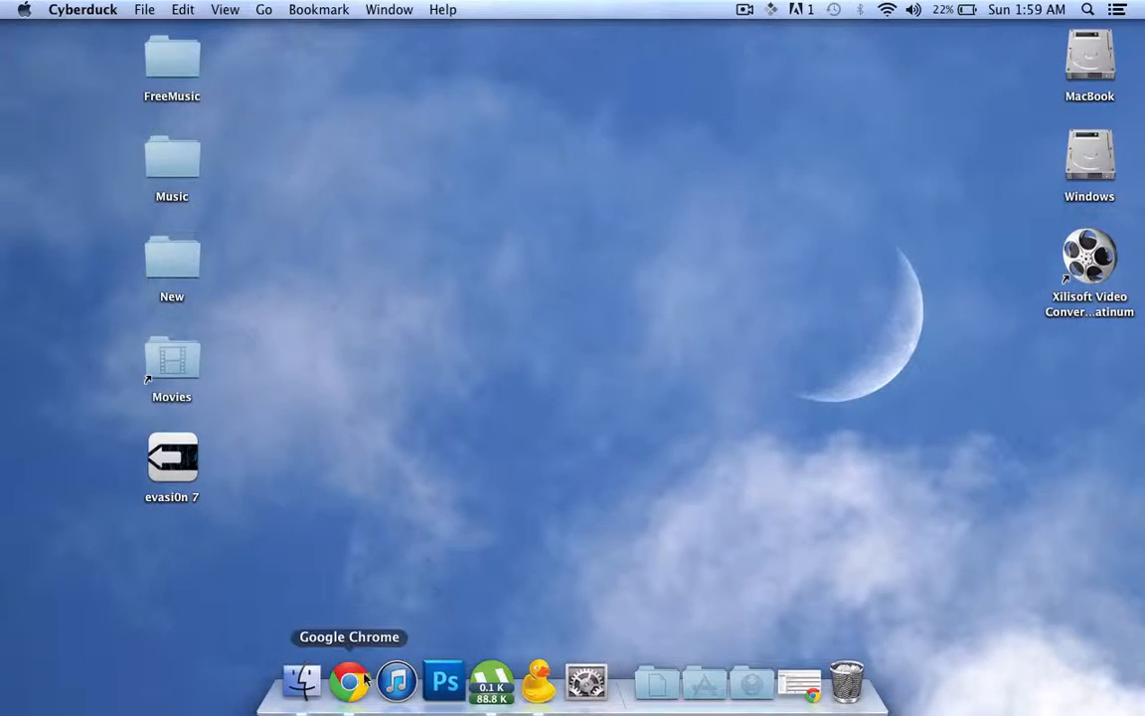
{"action": "left_click", "coordinate": [350, 680]}
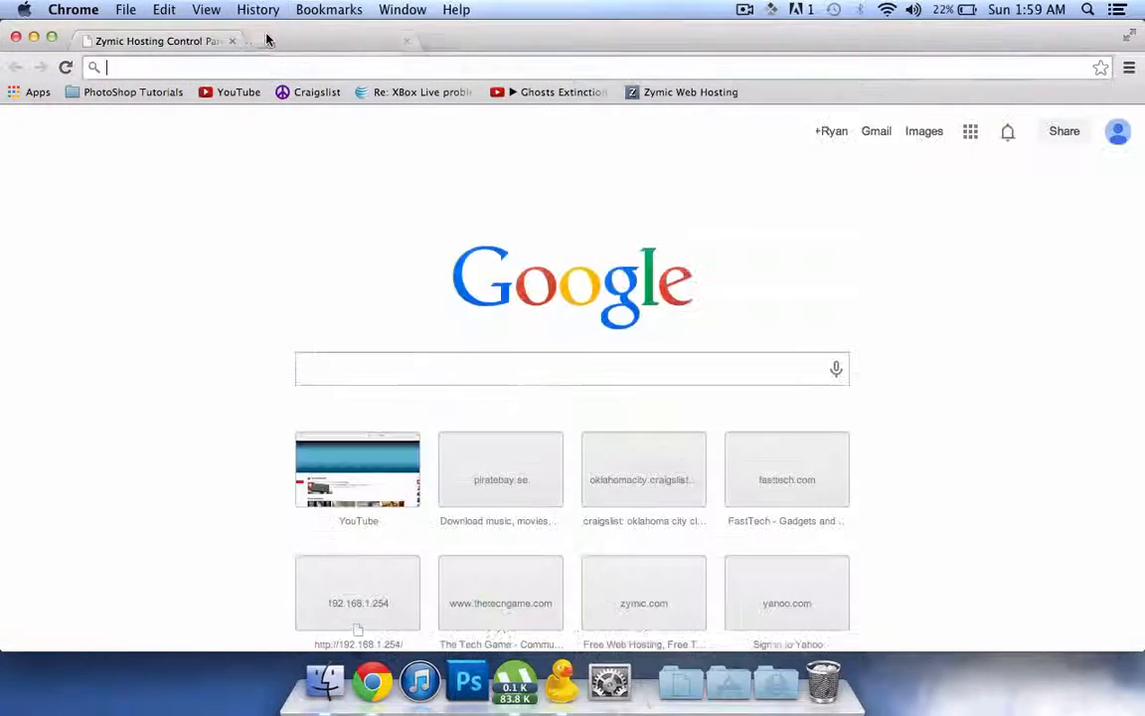
{"action": "type", "text": "softwre"}
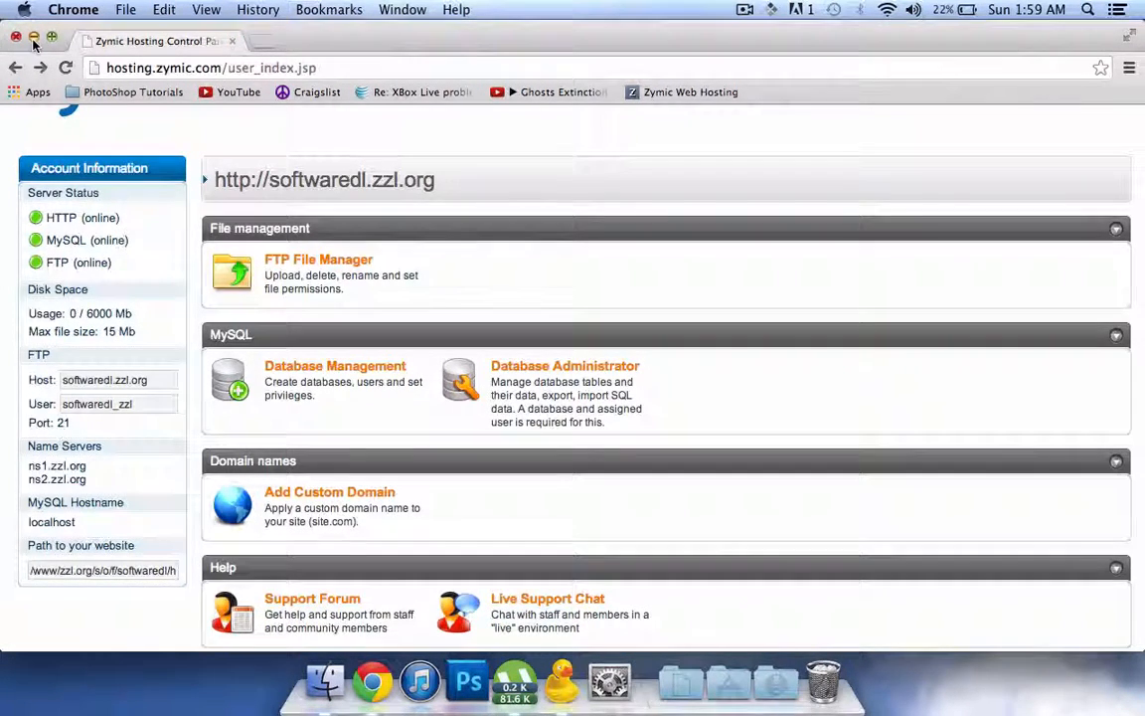
{"action": "left_click", "coordinate": [16, 36]}
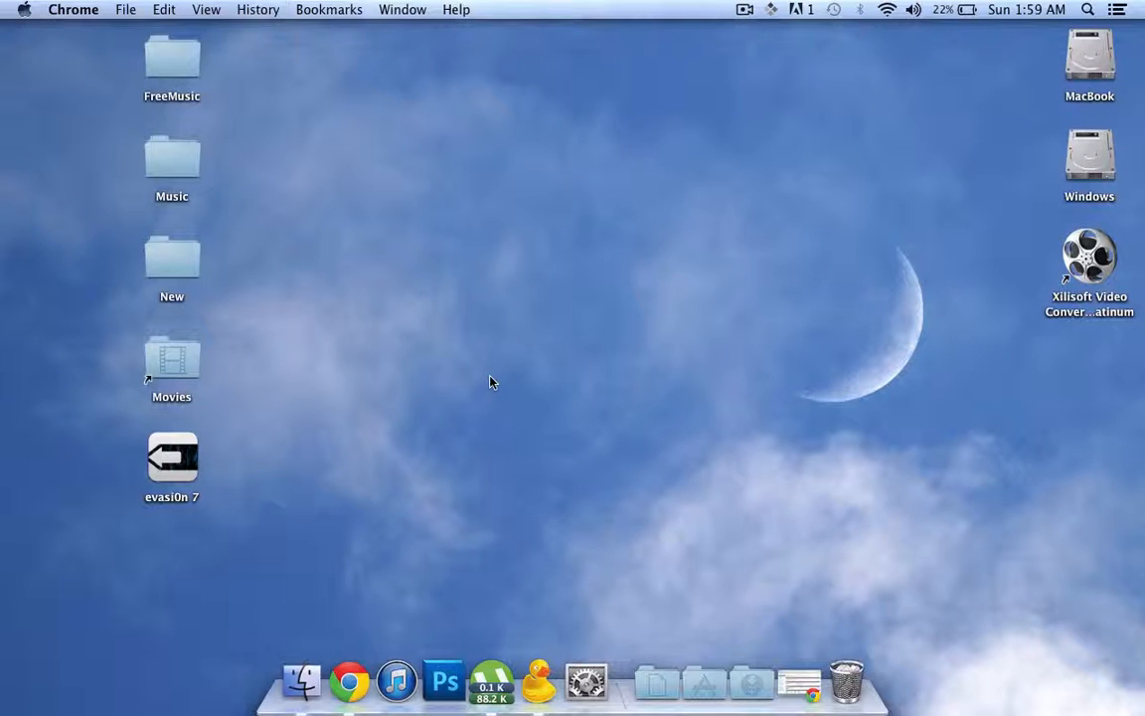